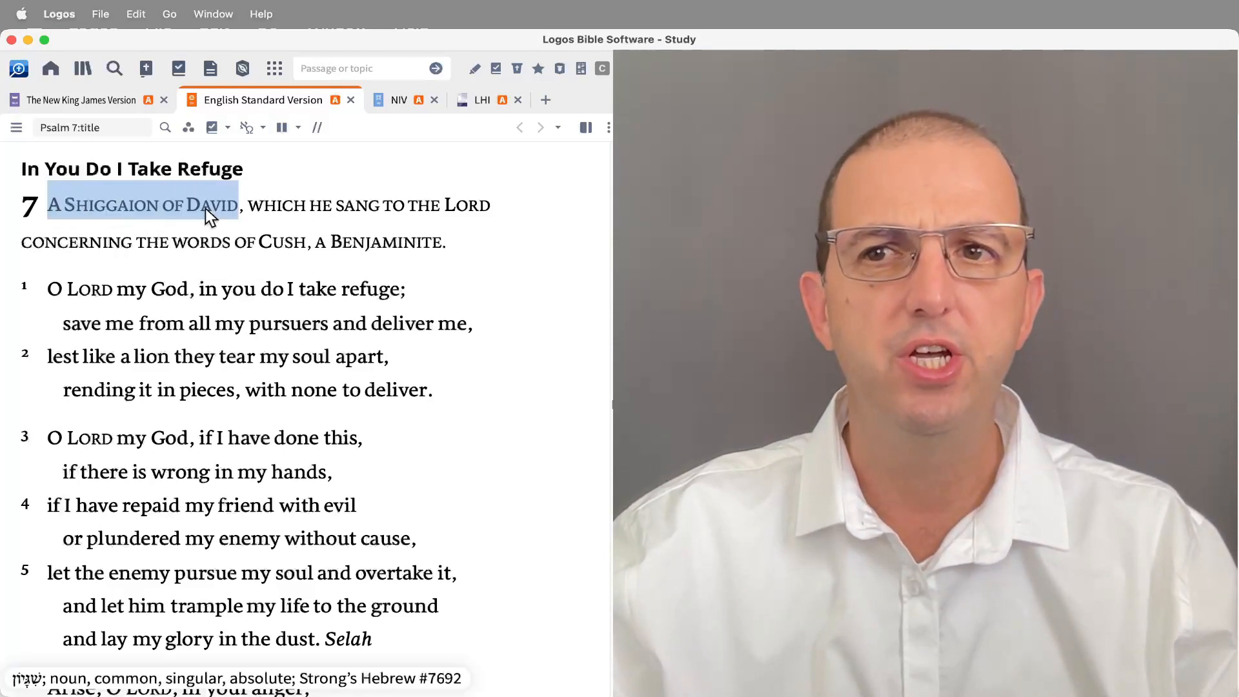
mouse_move(110, 229)
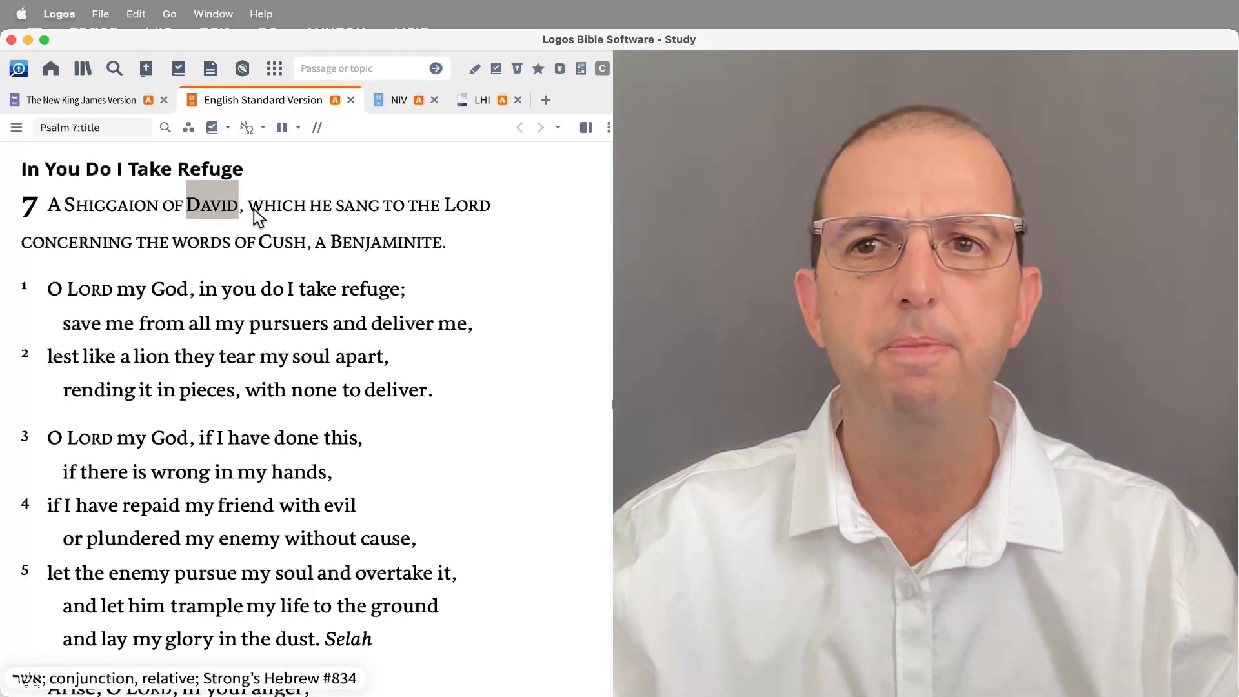
Step: Mark superscription phrases, then 'O LORD my God' and 'all my pursuers and deliver me'
drag(251, 205, 444, 243)
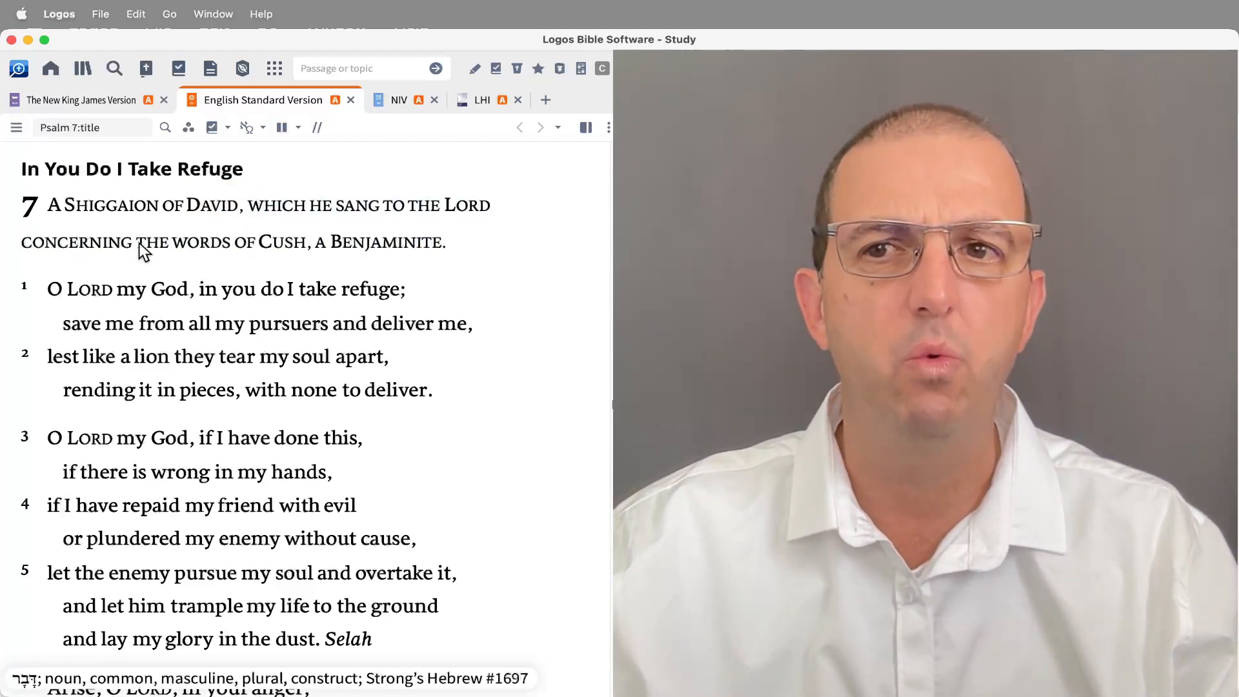
drag(137, 243, 445, 242)
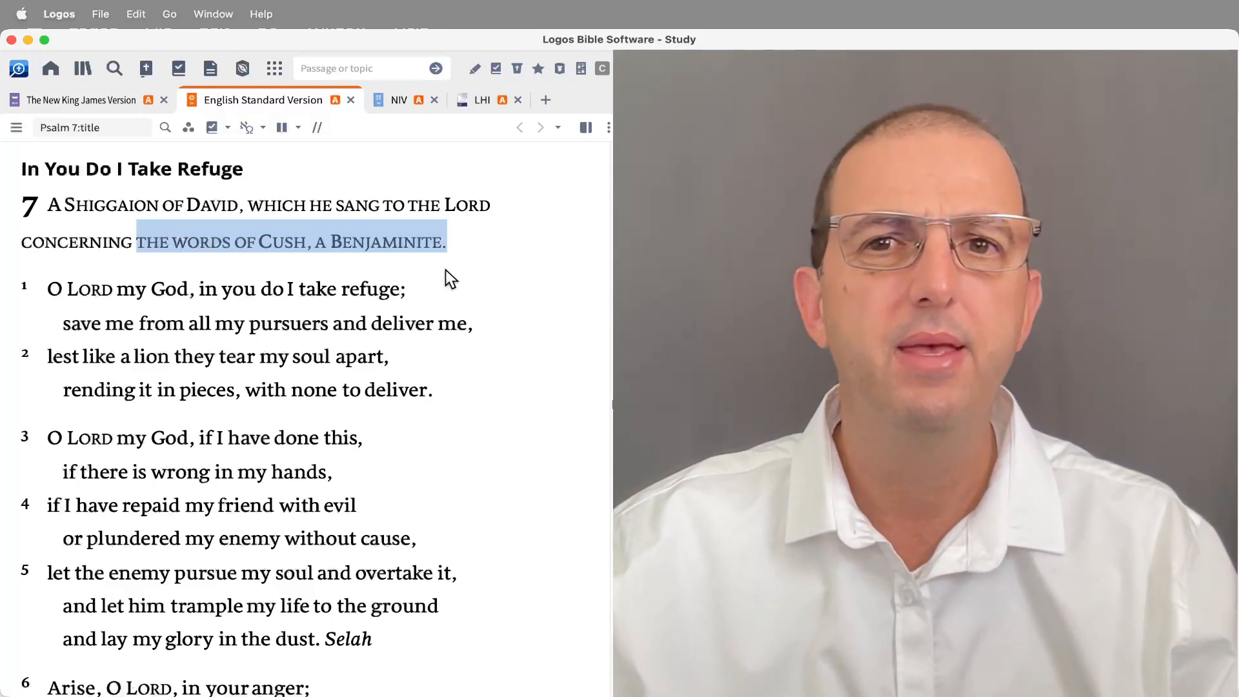
click(451, 288)
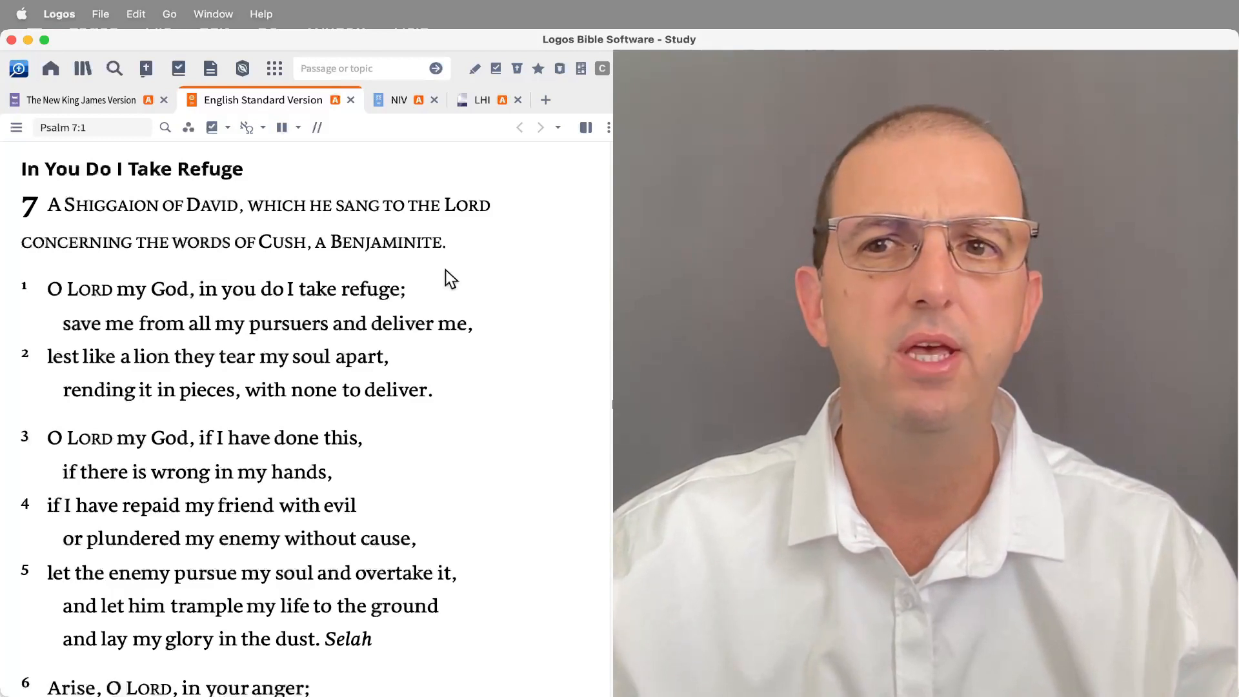
mouse_move(79, 288)
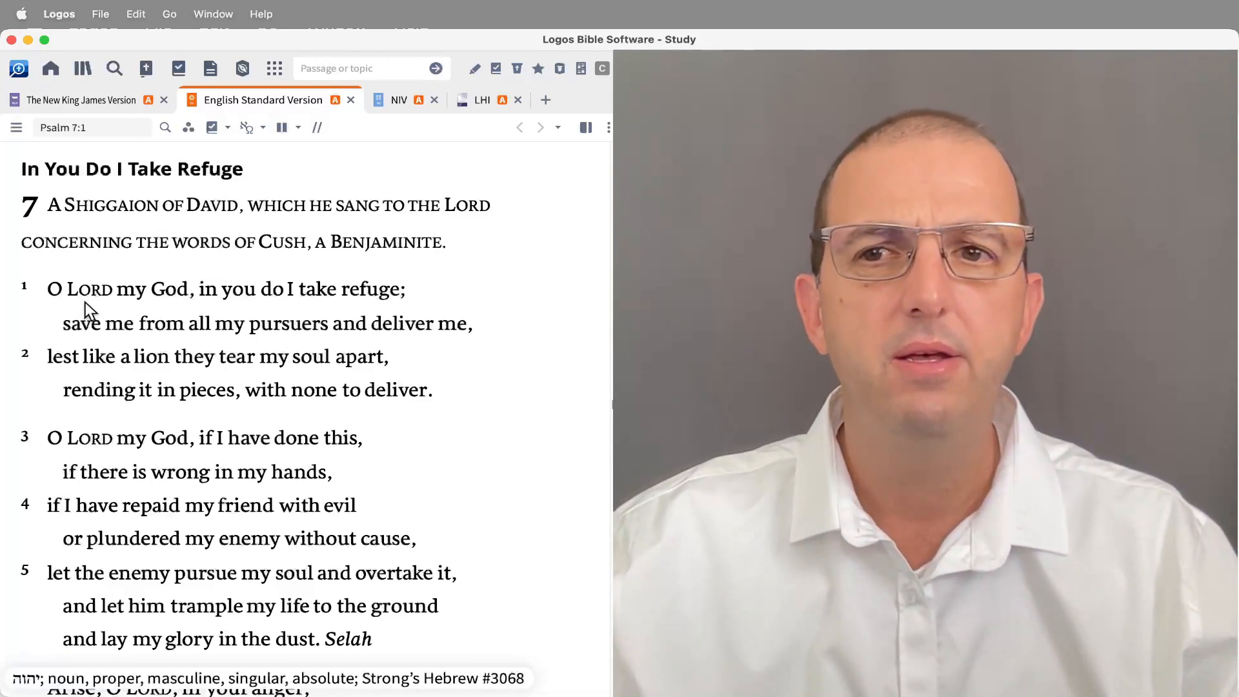
drag(47, 289, 190, 289)
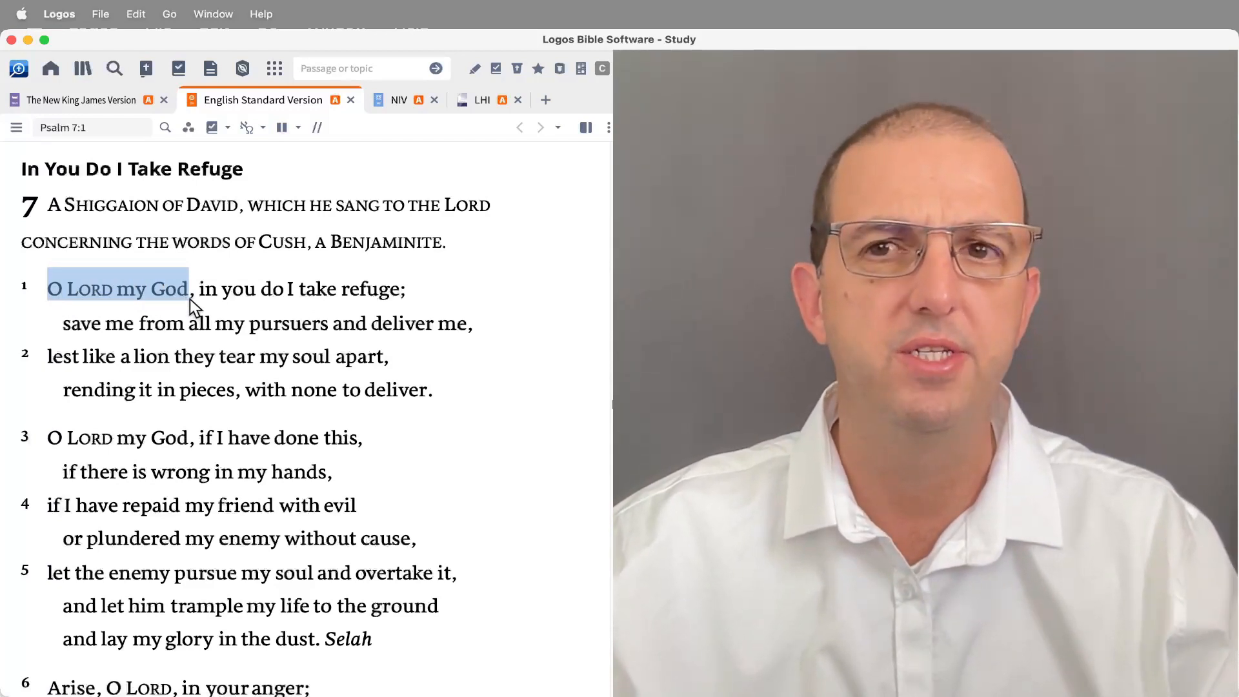
mouse_move(538, 344)
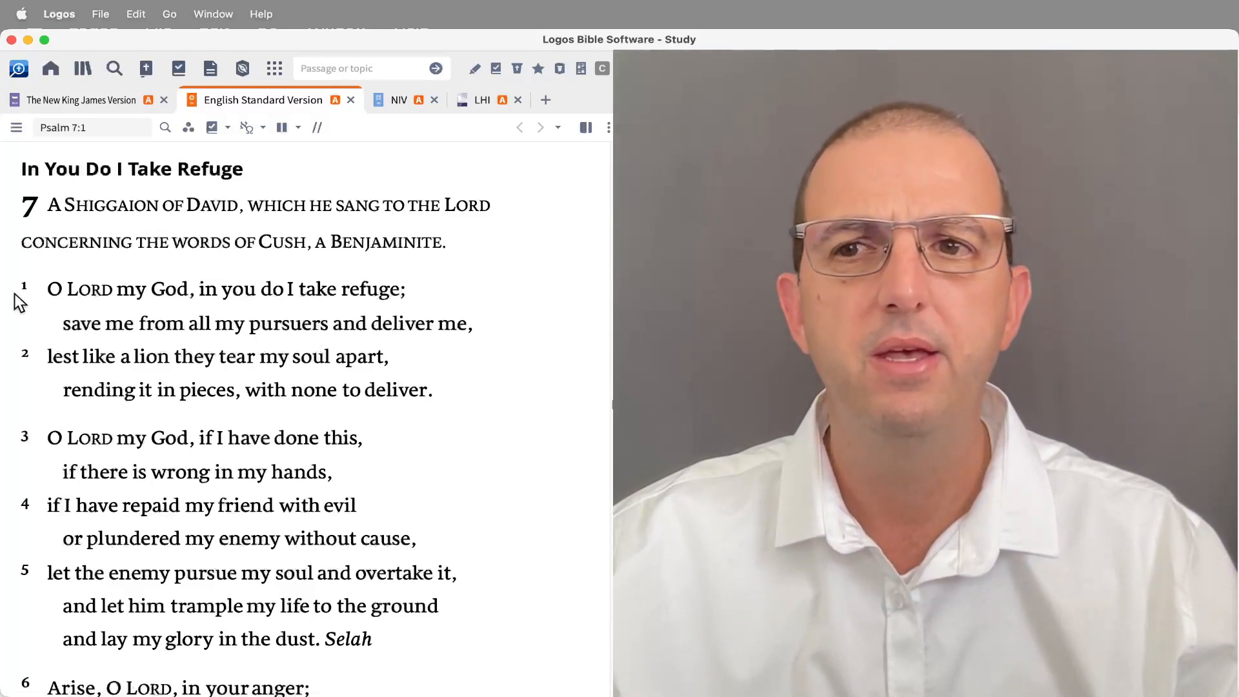
drag(47, 289, 433, 390)
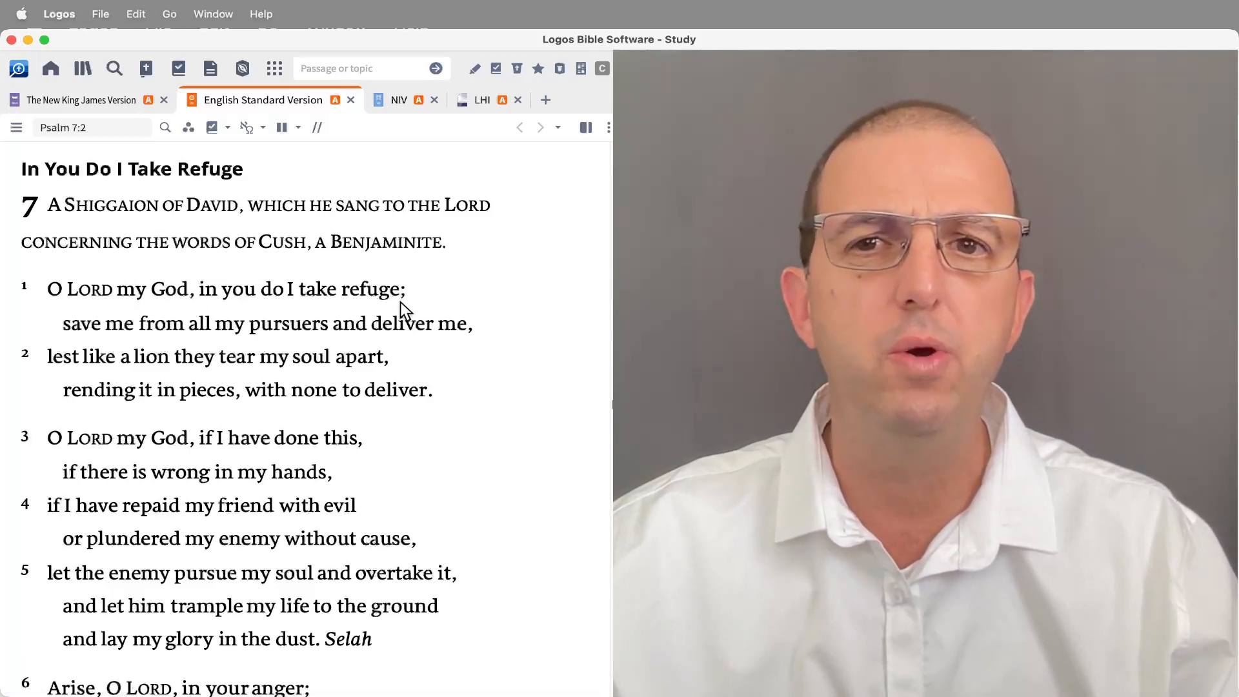
mouse_move(286, 324)
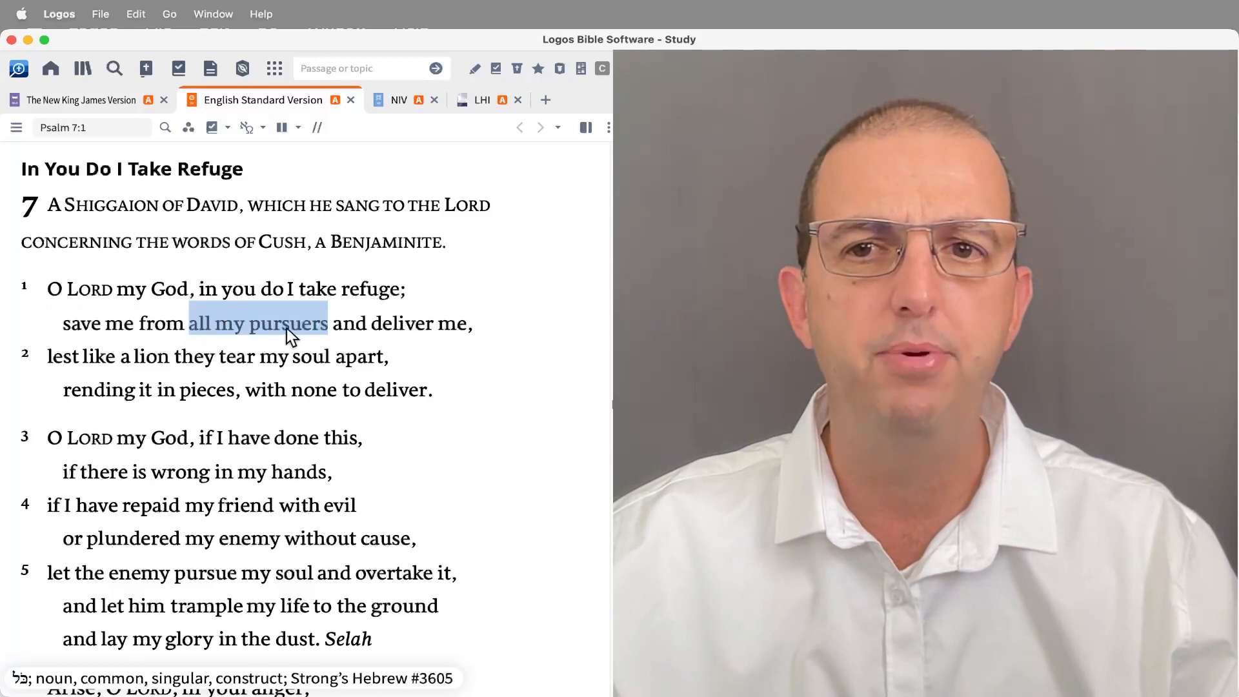
drag(326, 323, 467, 324)
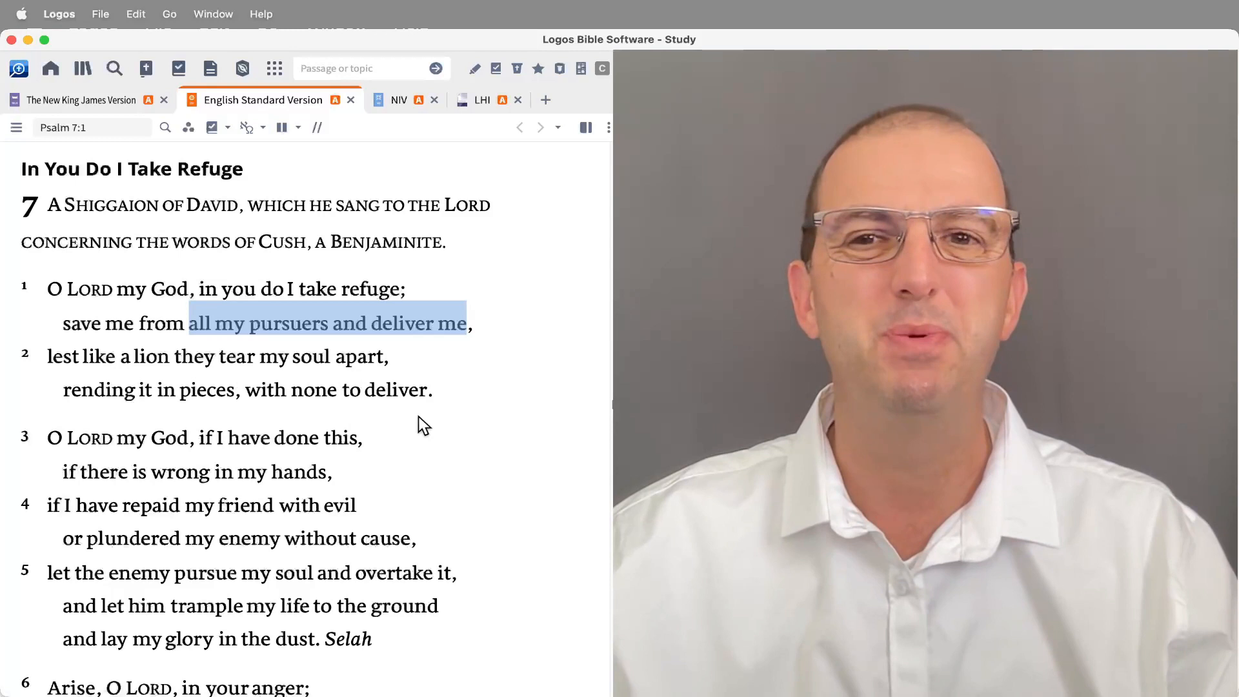
mouse_move(466, 387)
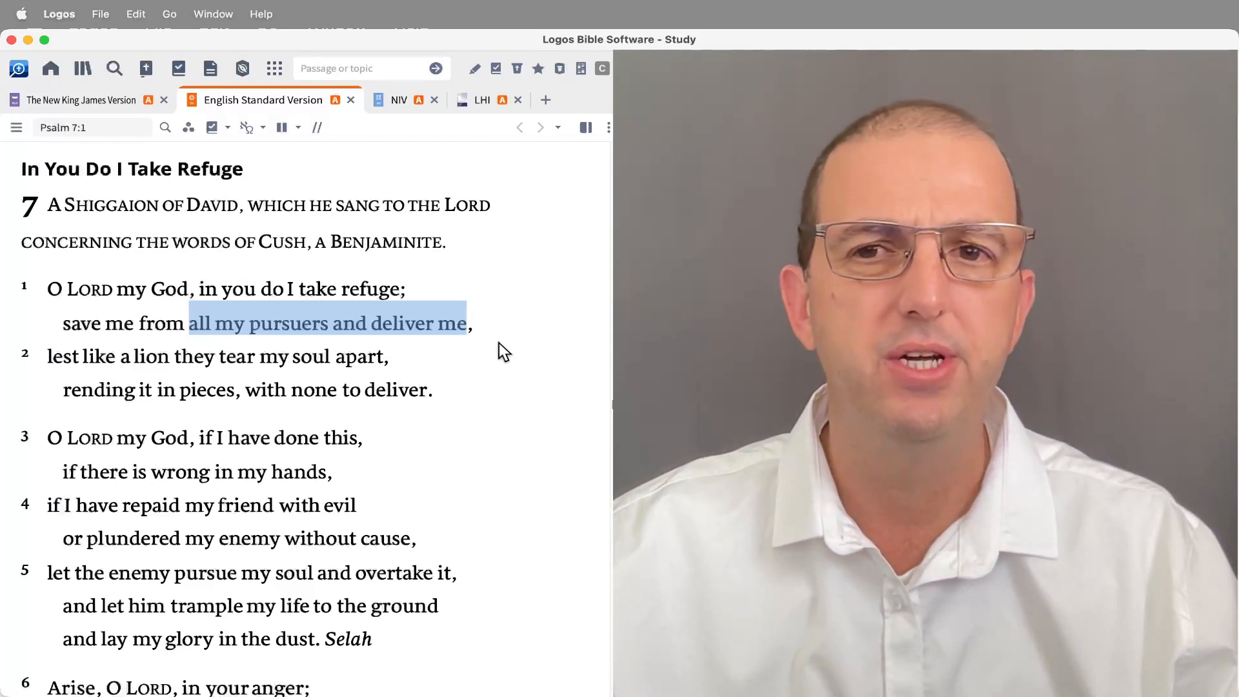
Step: Mark 'my enemy without cause' and 'let the enemy pursue my soul', then move past verse 4
scroll(down, 3)
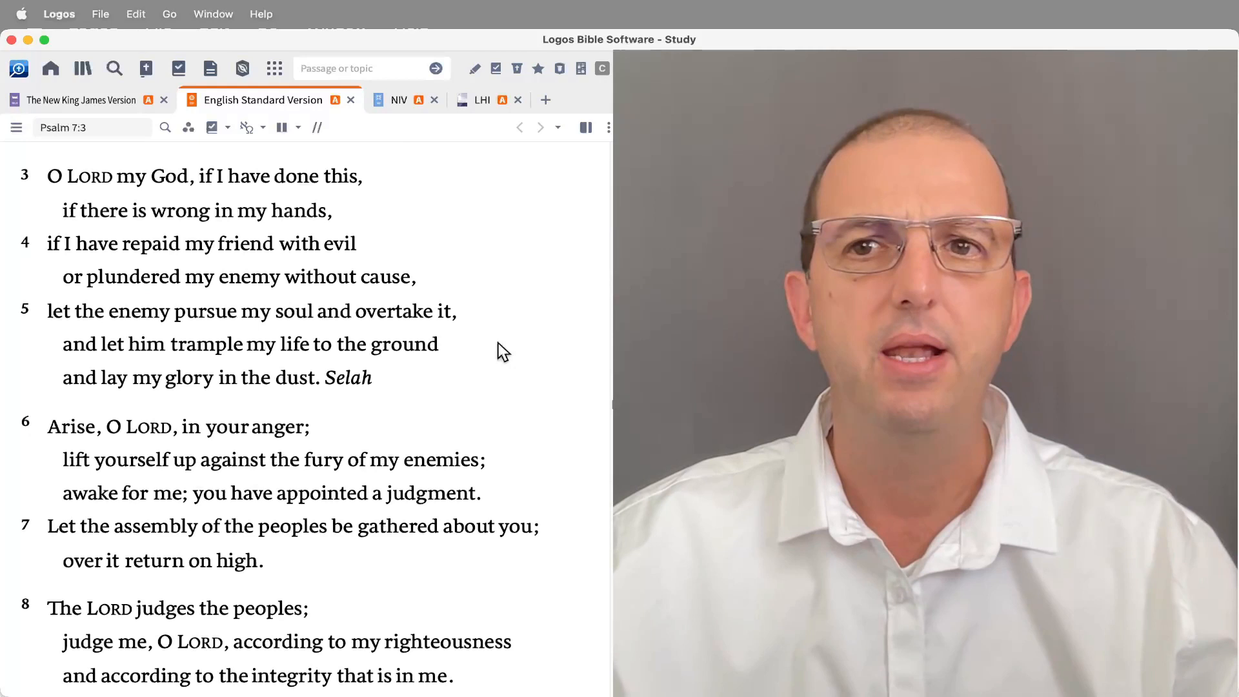
mouse_move(514, 321)
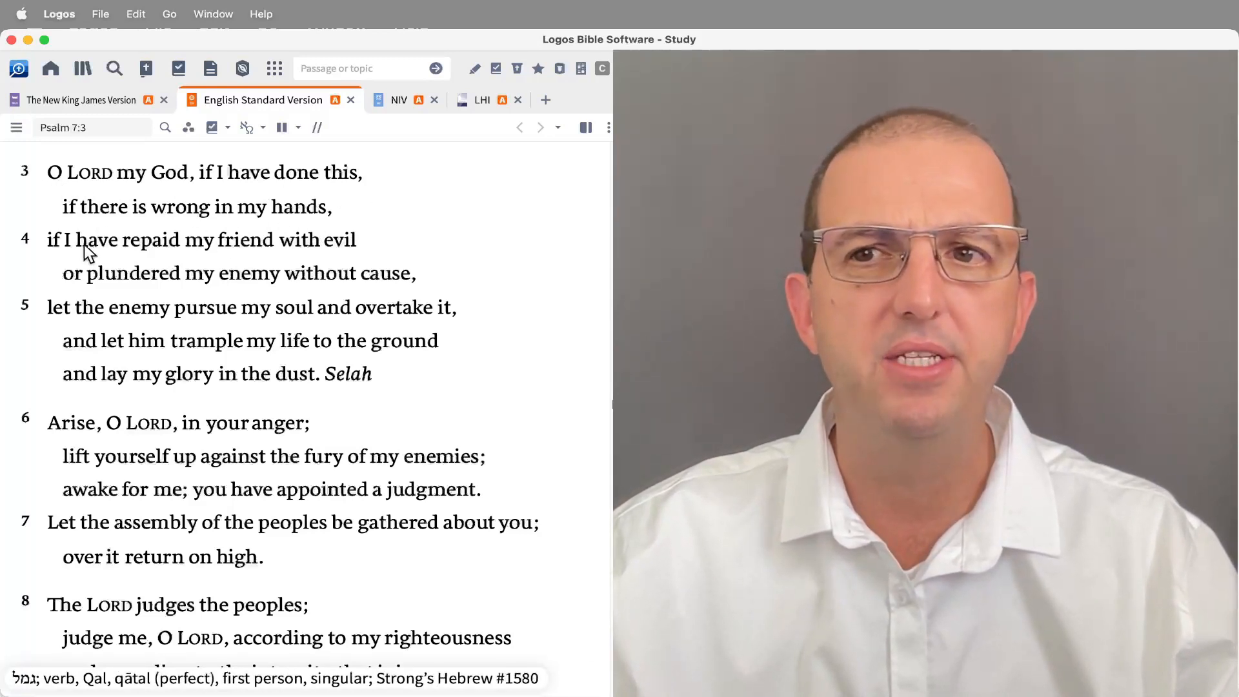
mouse_move(340, 247)
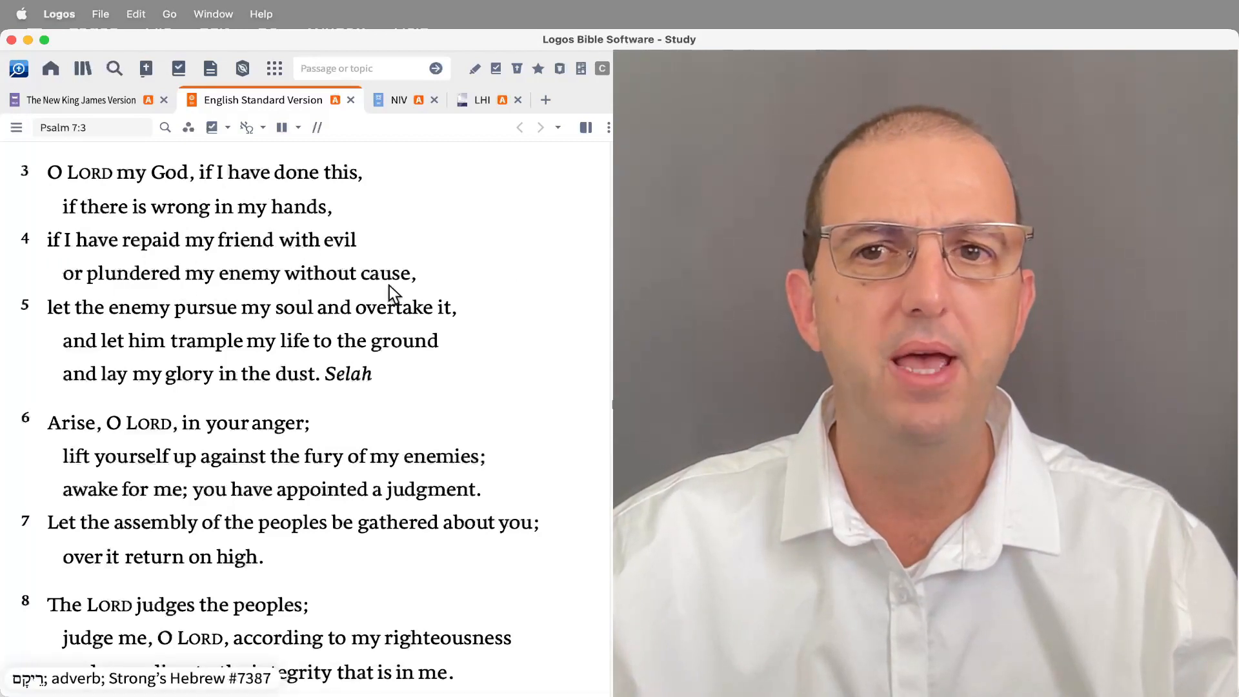
mouse_move(42, 352)
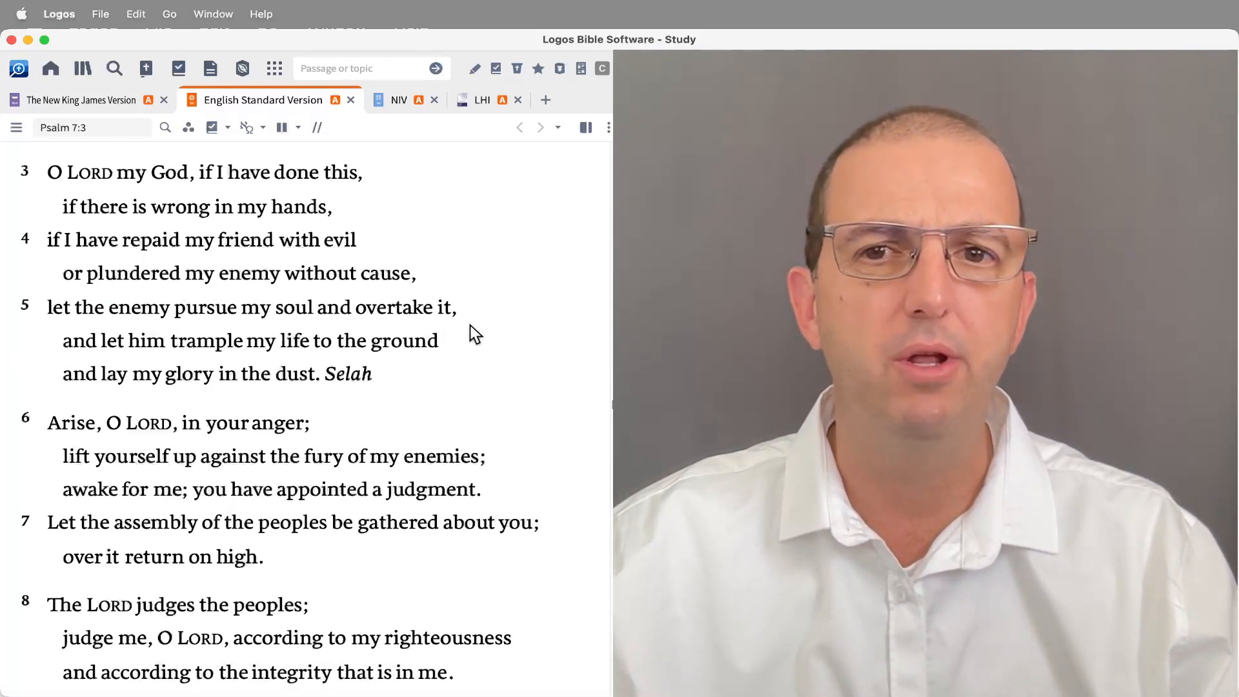
mouse_move(435, 365)
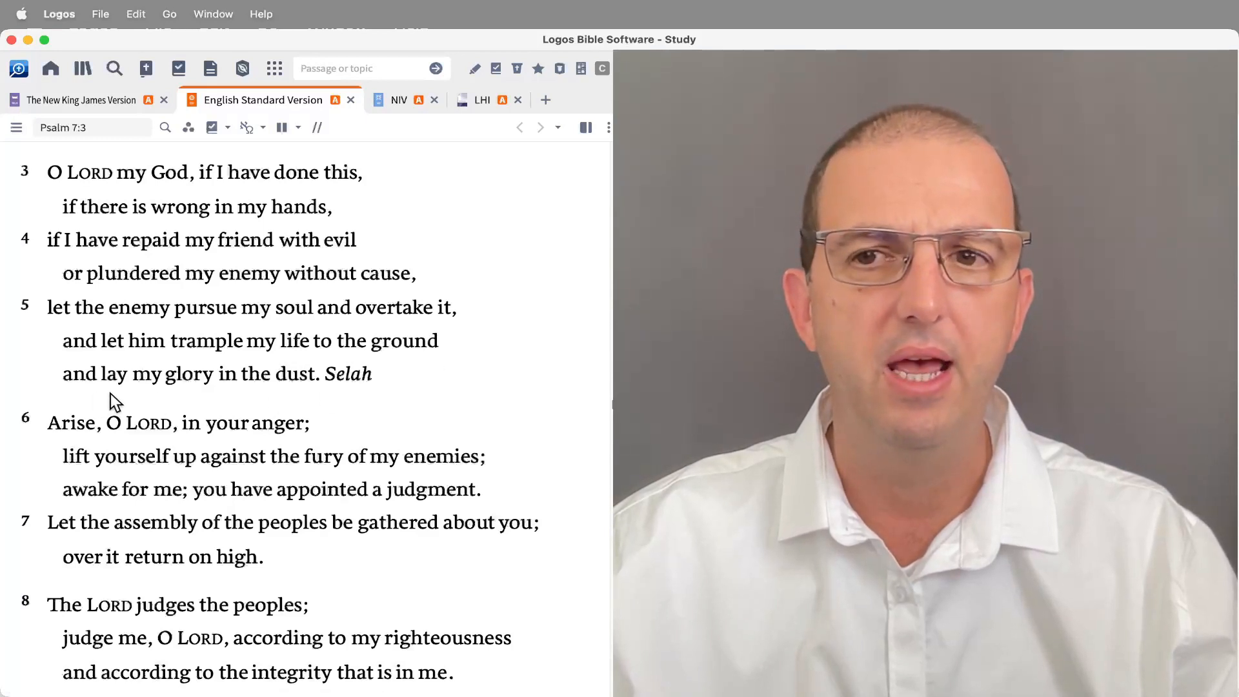
mouse_move(328, 398)
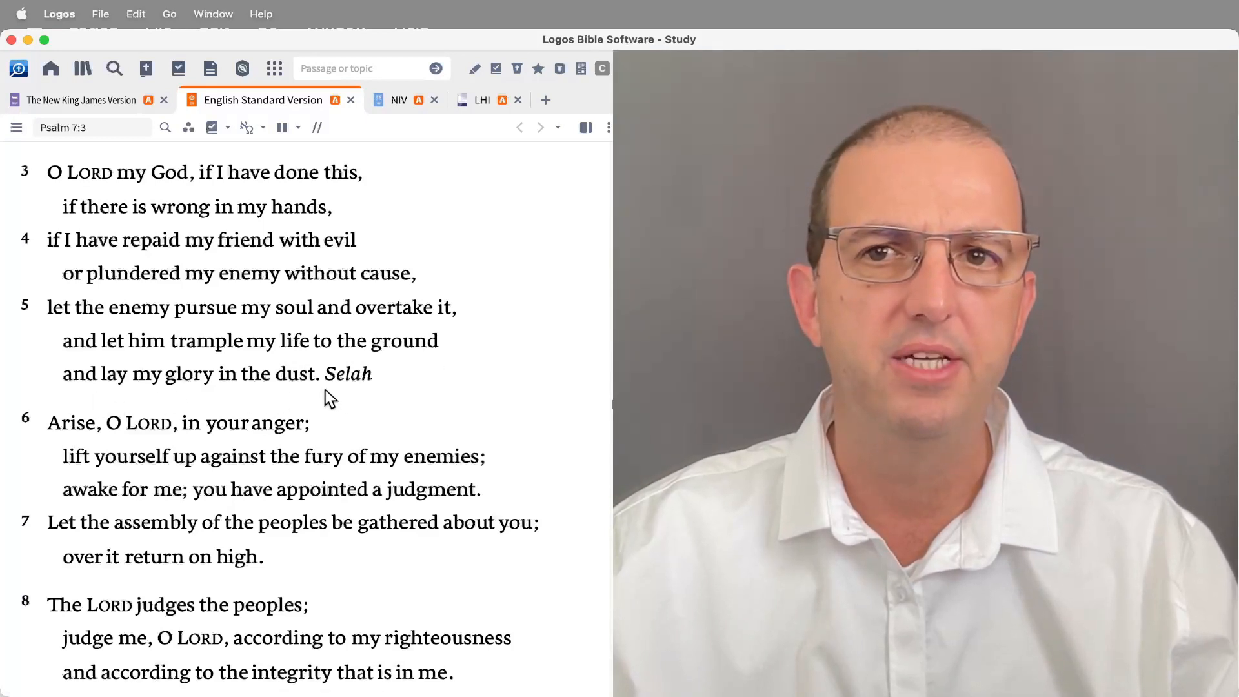
mouse_move(366, 209)
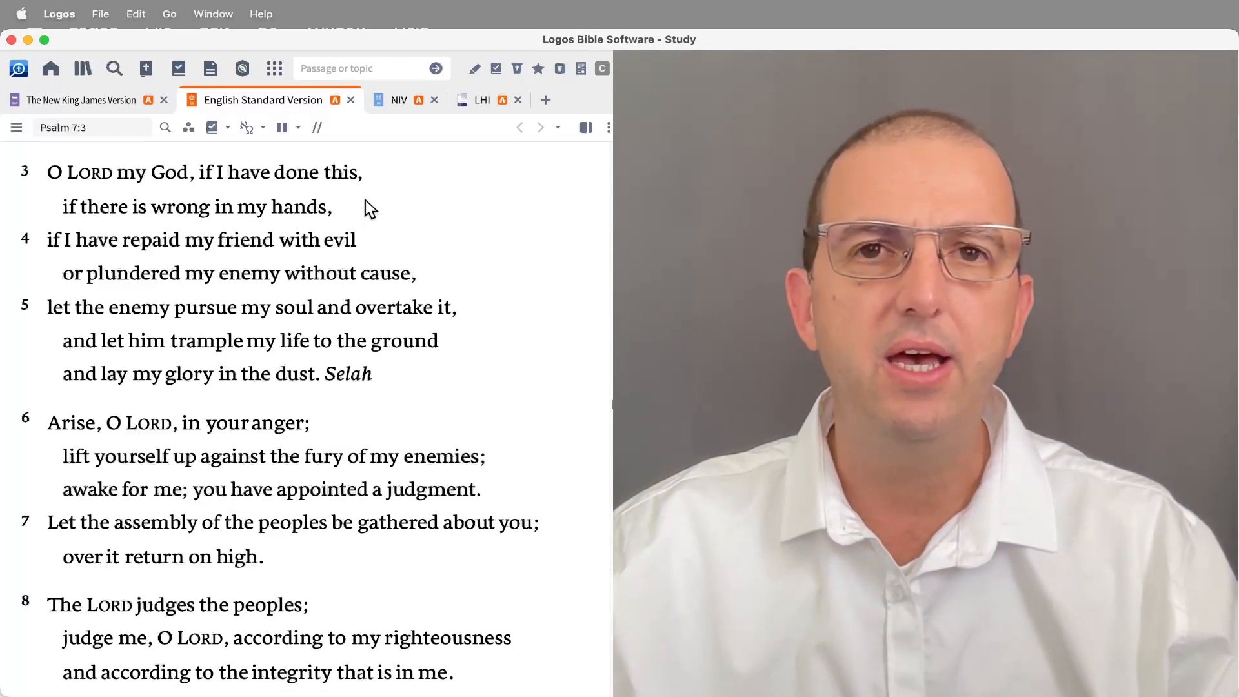
mouse_move(437, 200)
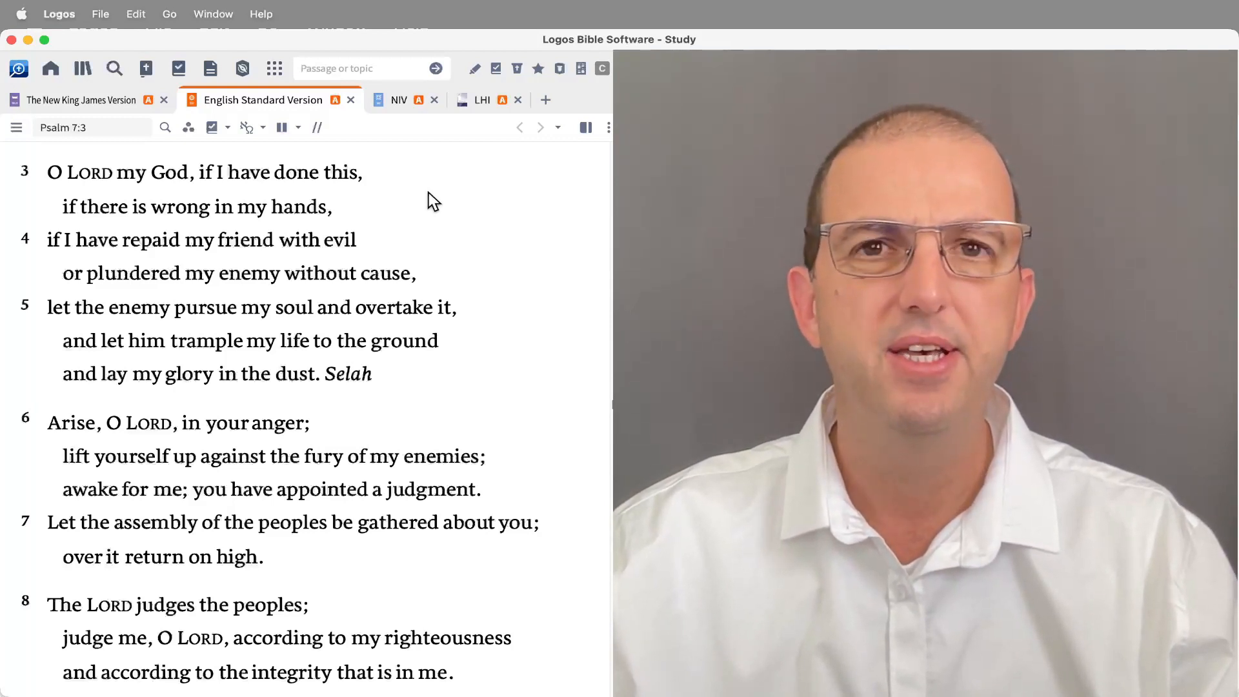
mouse_move(217, 192)
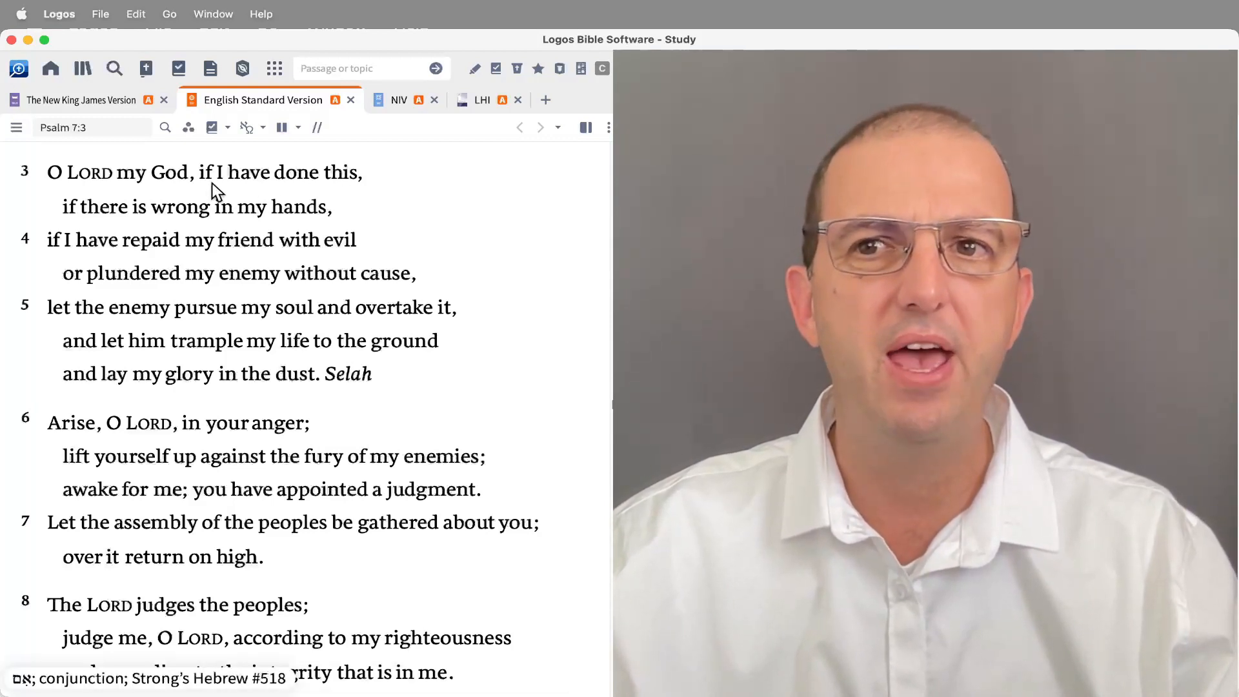
drag(200, 164, 357, 165)
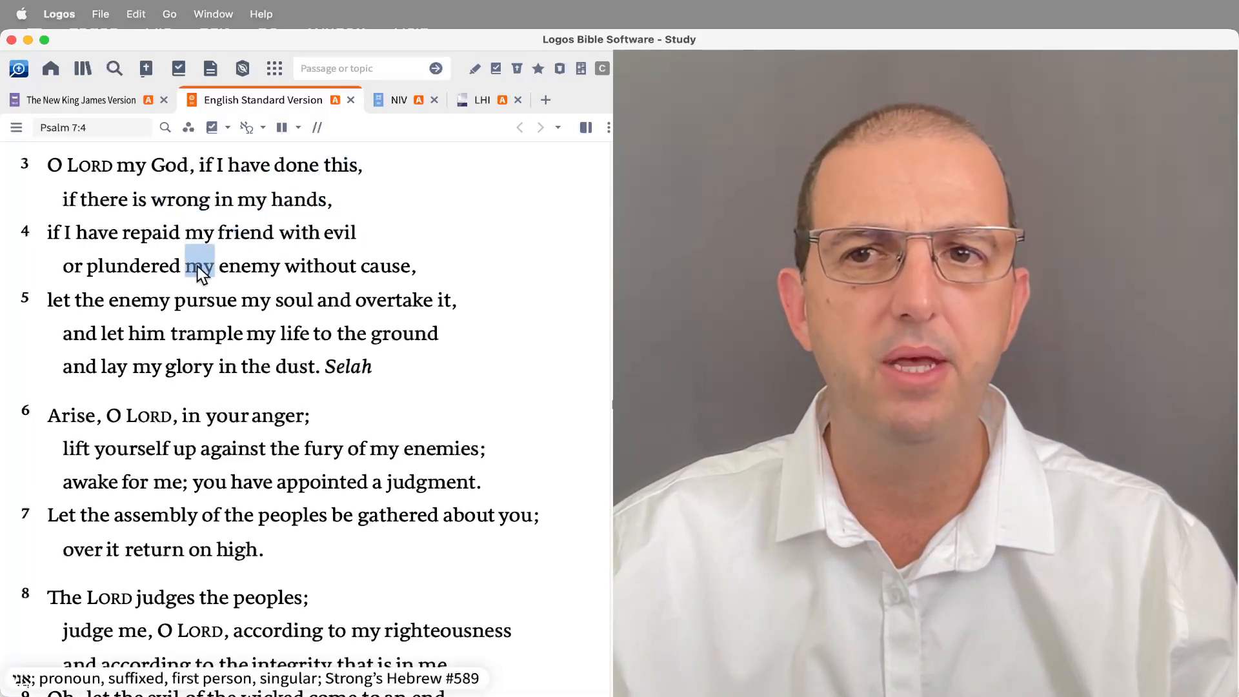
drag(200, 266, 412, 265)
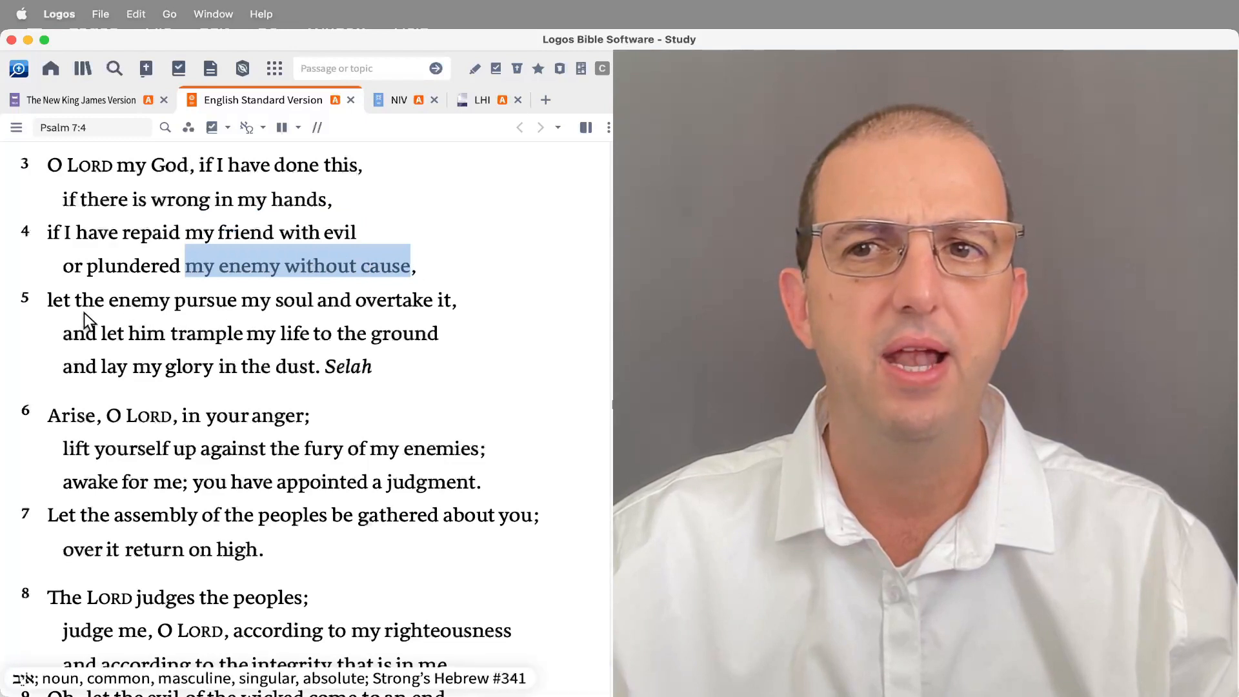
mouse_move(56, 313)
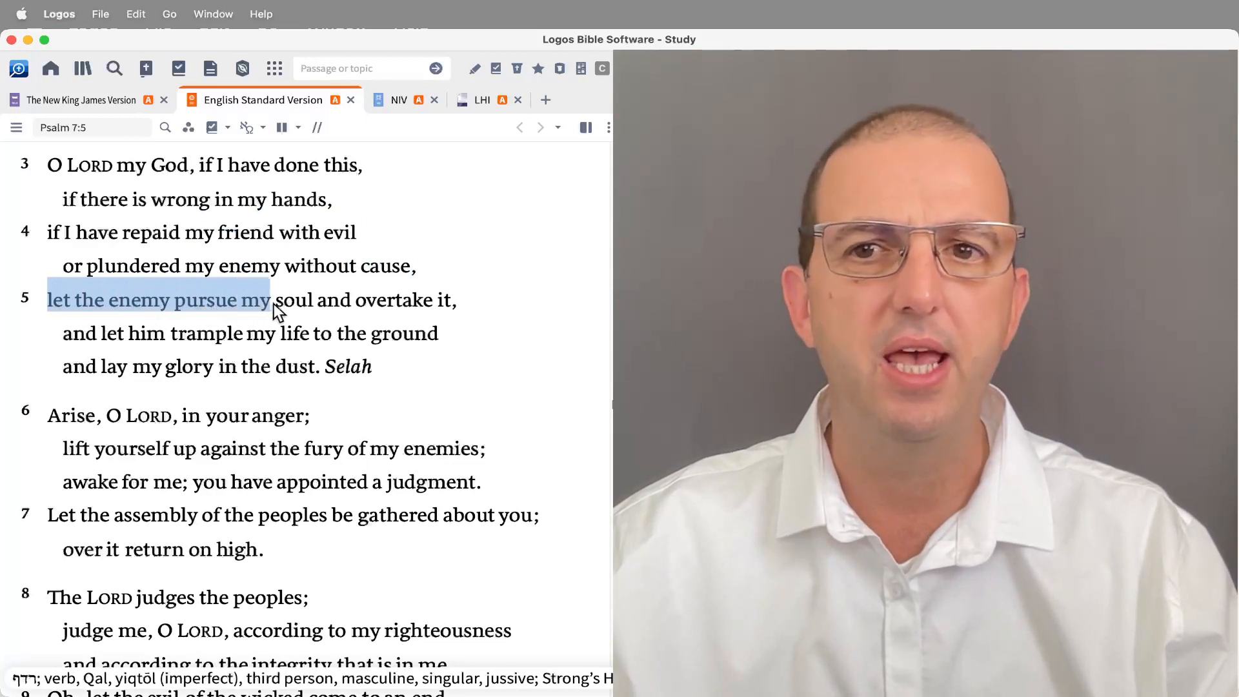
drag(277, 299, 463, 333)
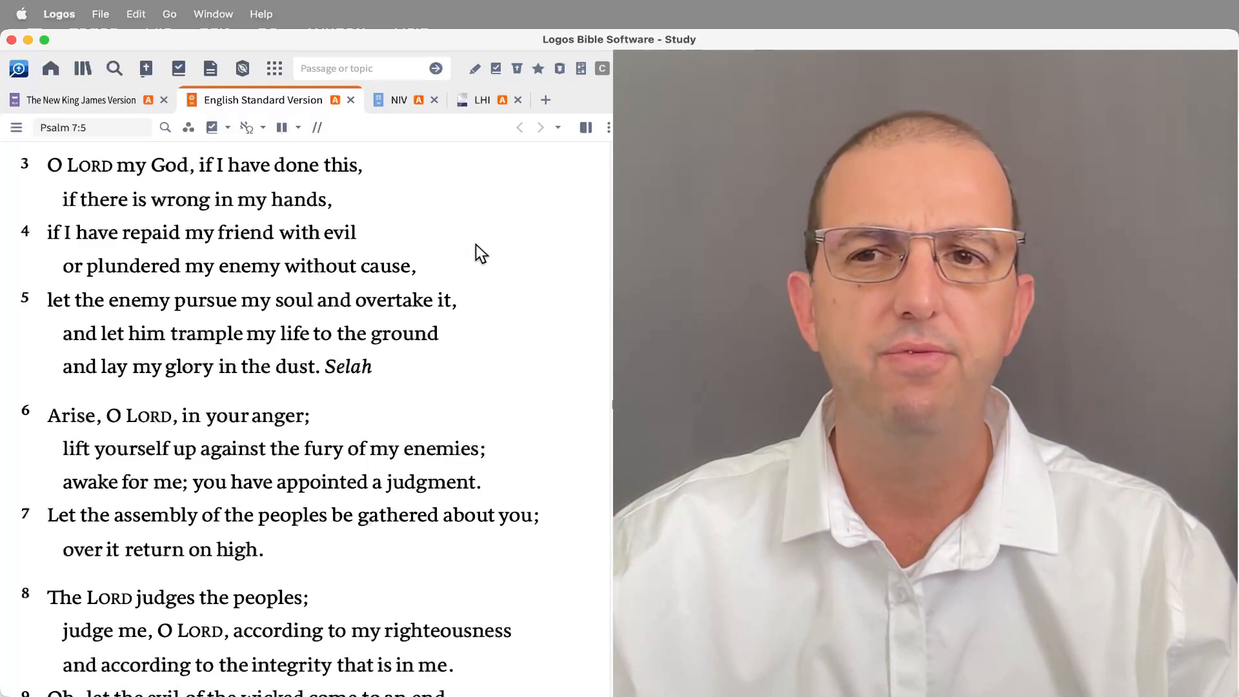
scroll(down, 3)
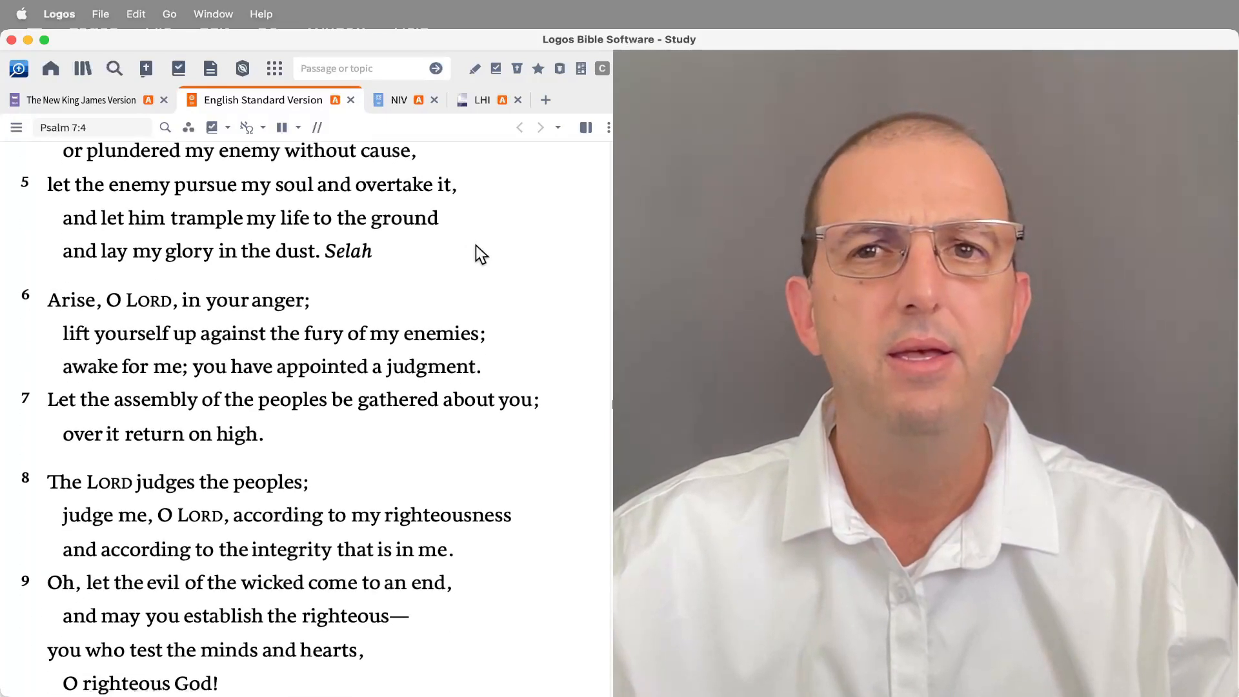
Step: Scroll the ESV Psalm 7 reading until verse 6 sits at the top of the pane
scroll(down, 3)
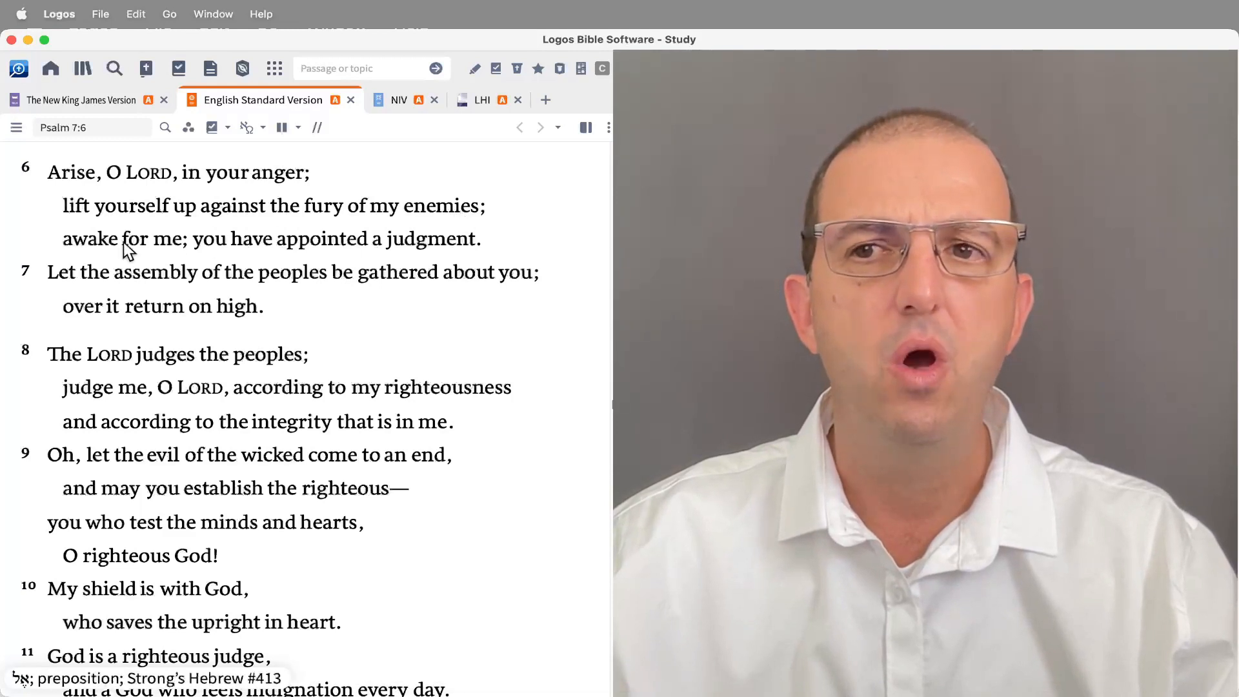
mouse_move(389, 243)
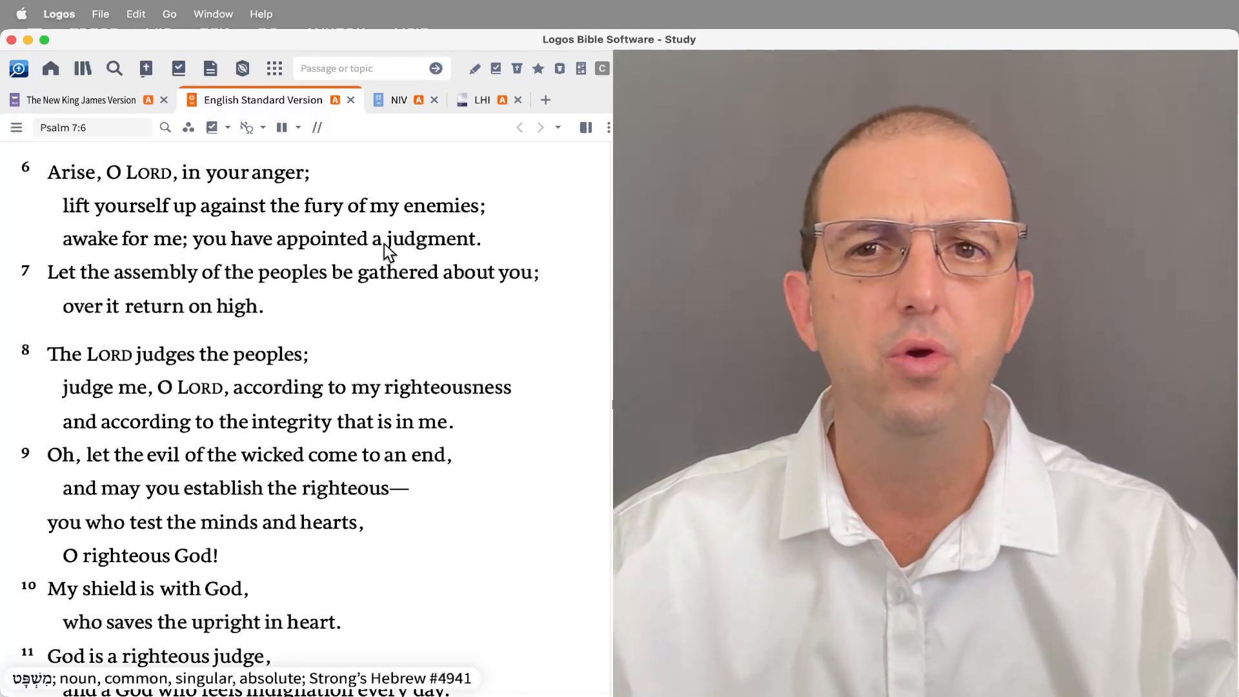
mouse_move(434, 260)
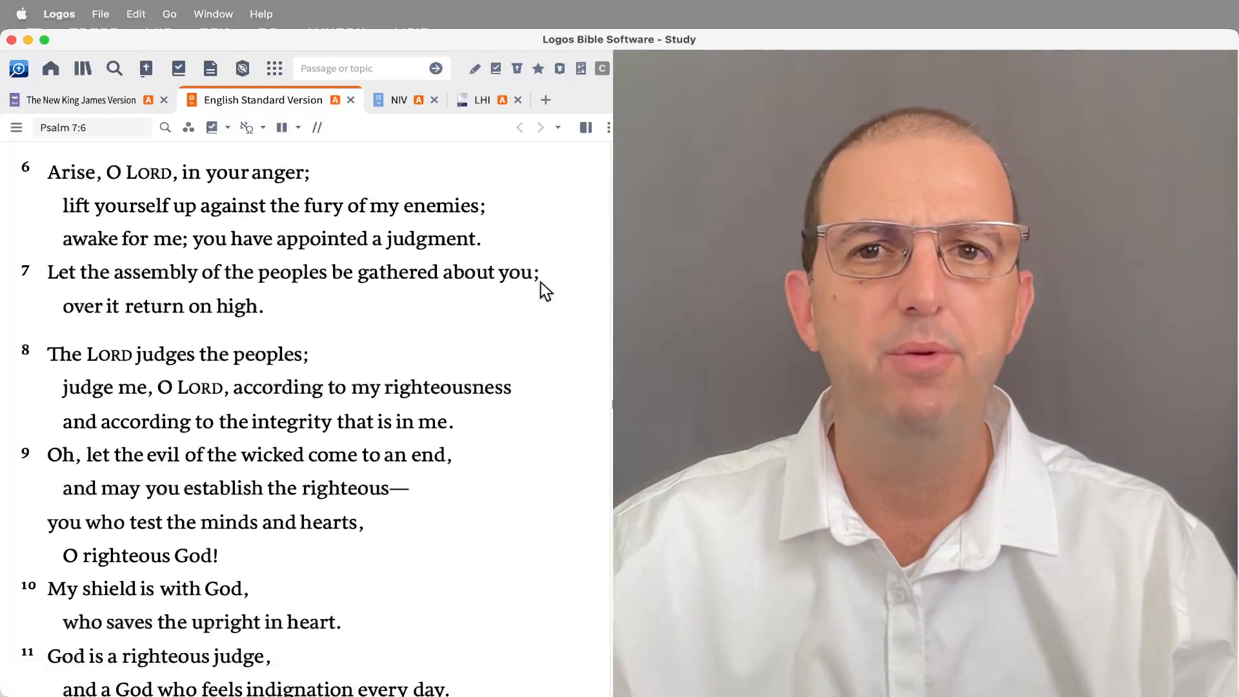
mouse_move(89, 330)
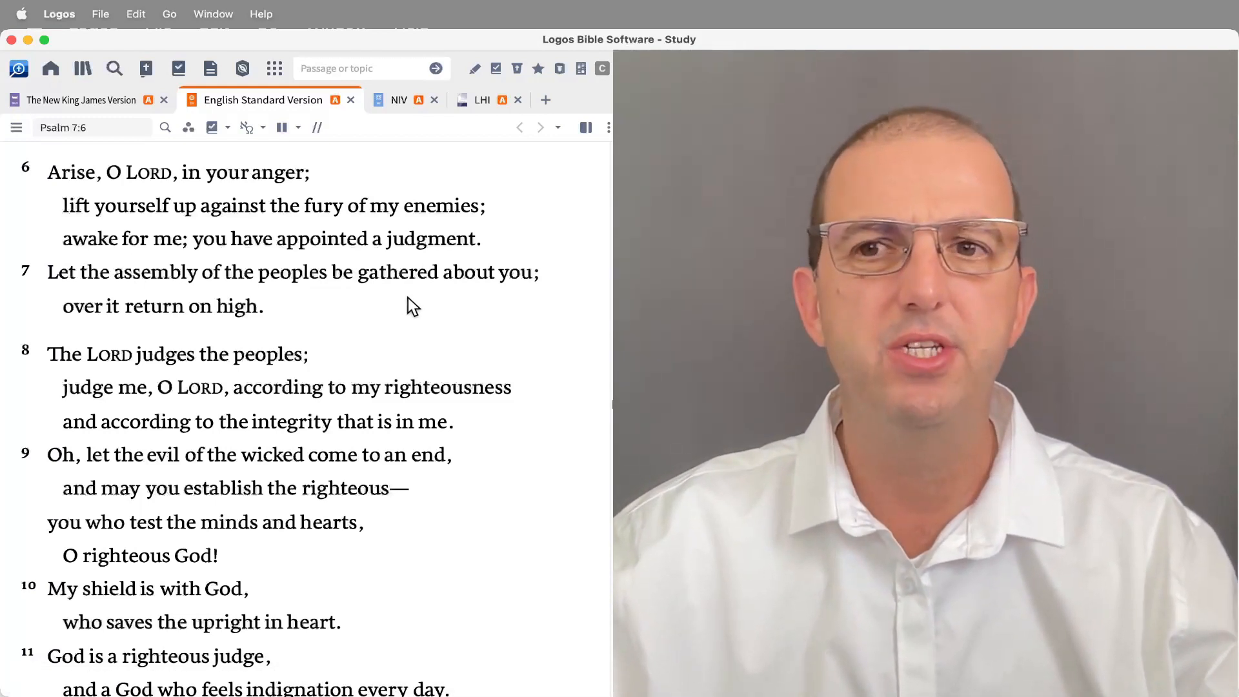
mouse_move(113, 372)
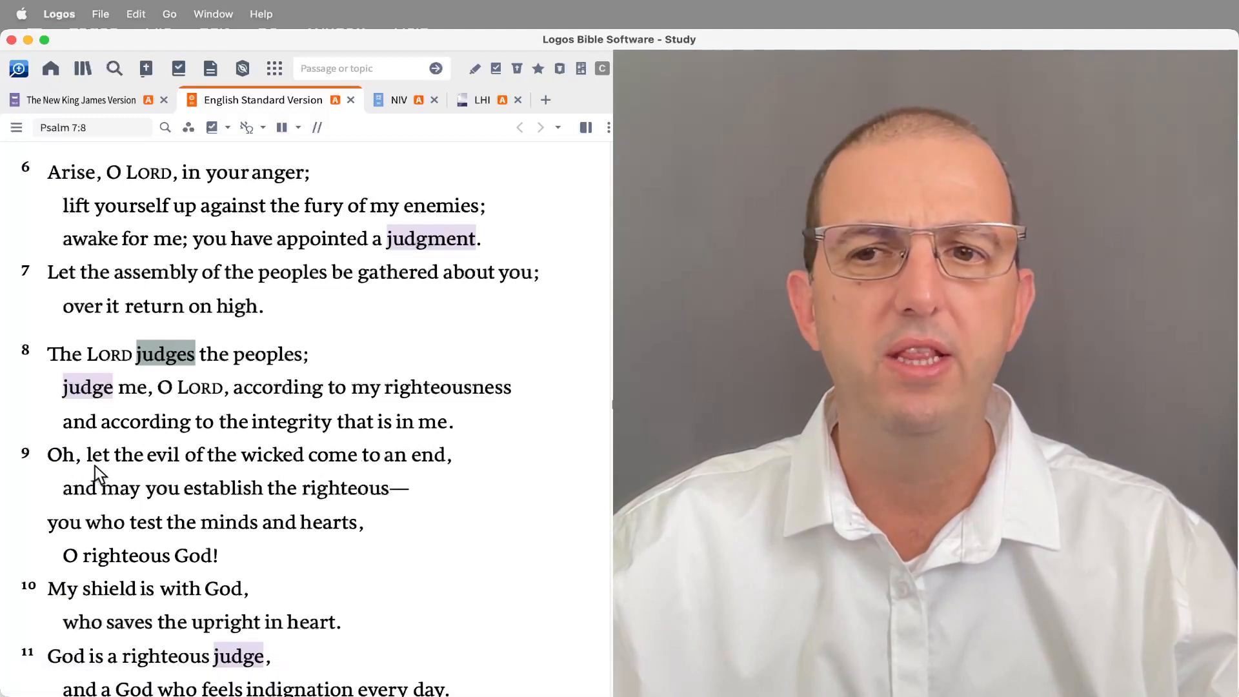
mouse_move(261, 465)
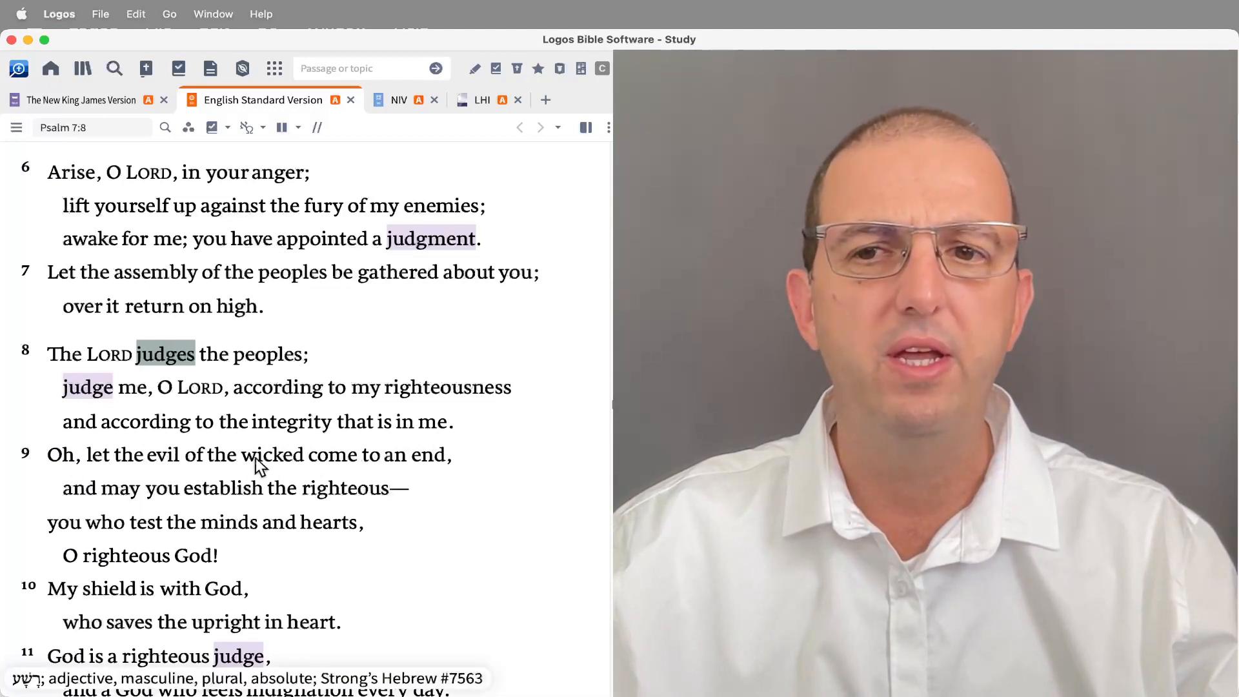
mouse_move(186, 510)
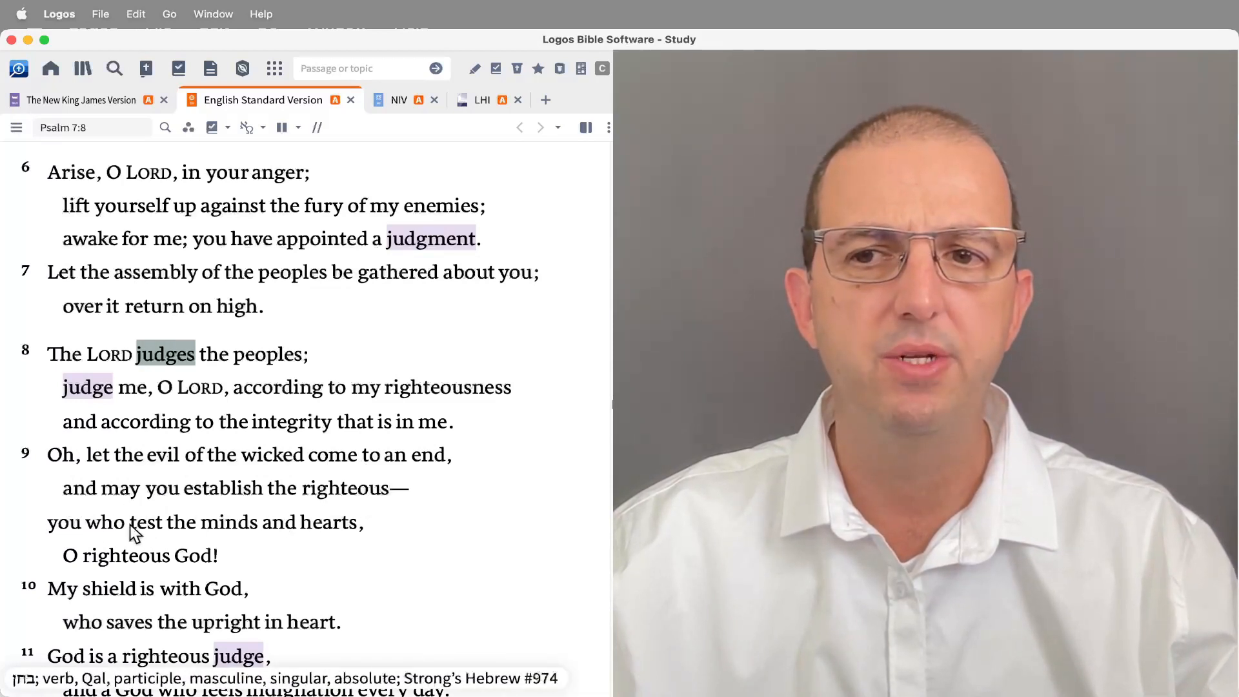
mouse_move(130, 564)
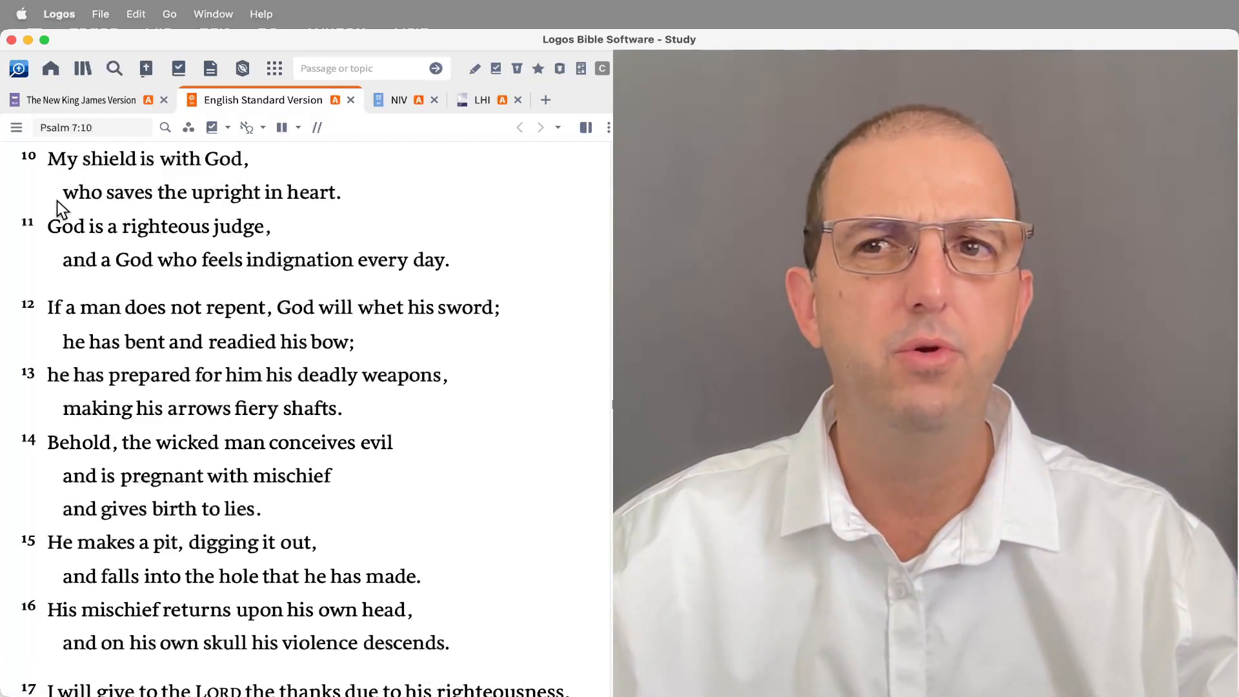
mouse_move(323, 193)
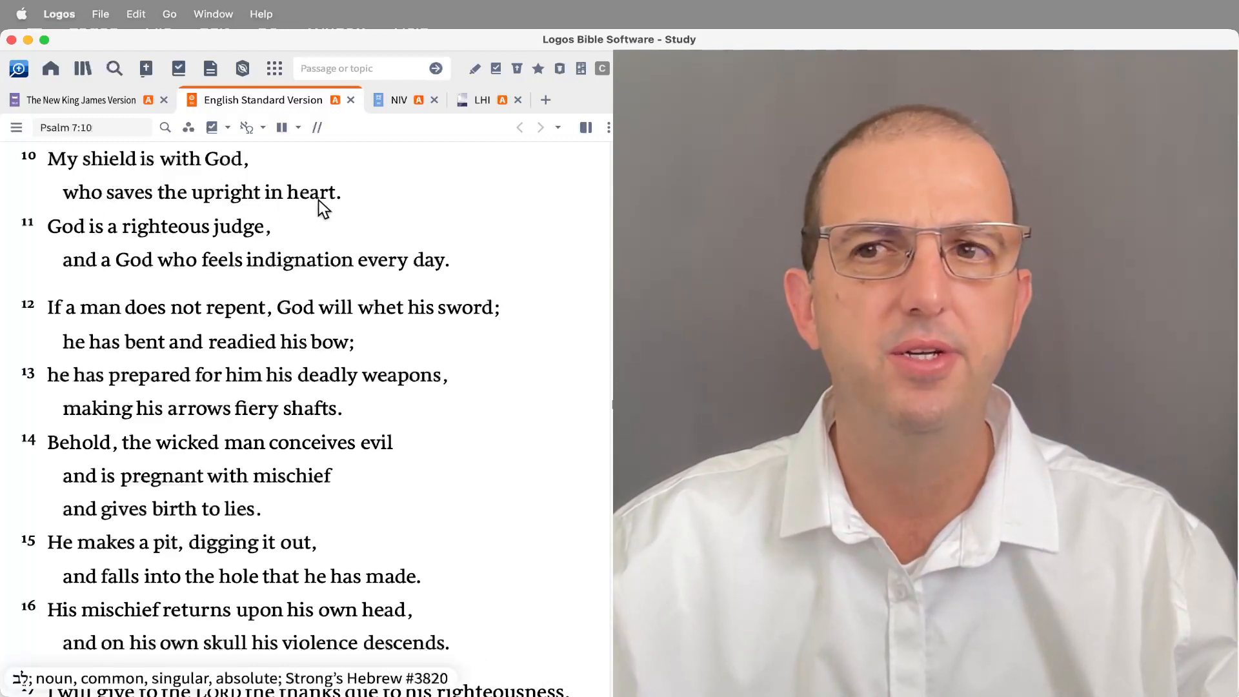
mouse_move(257, 233)
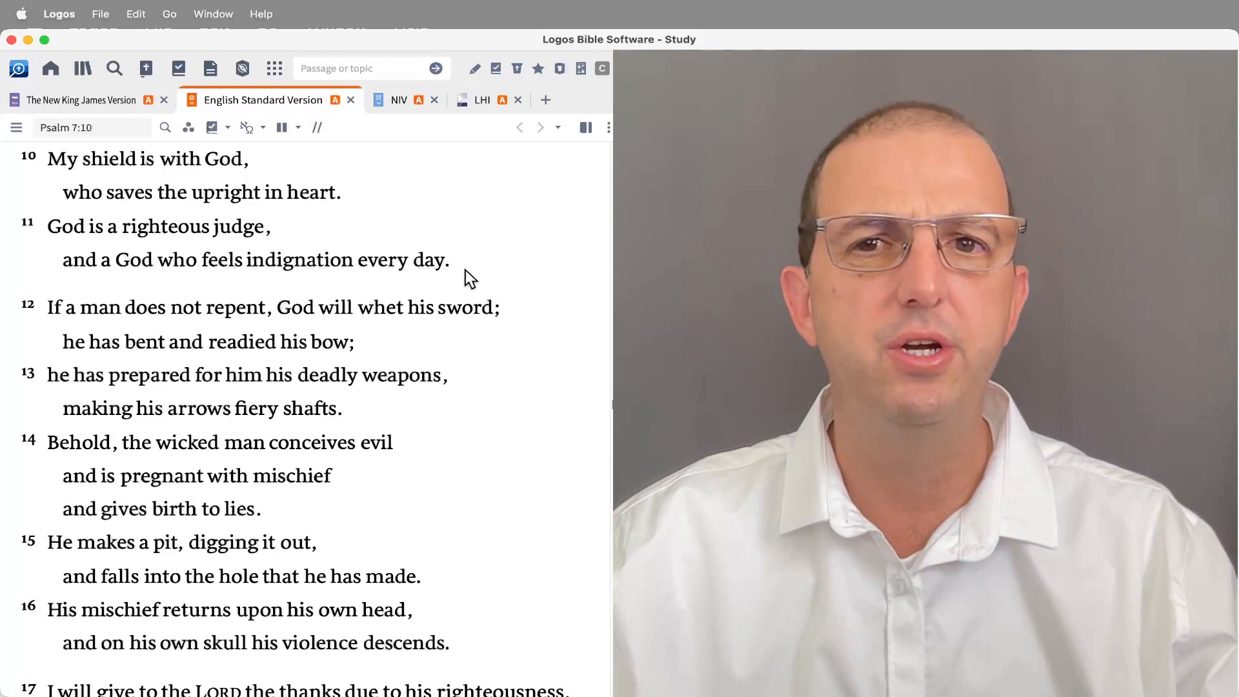
mouse_move(482, 205)
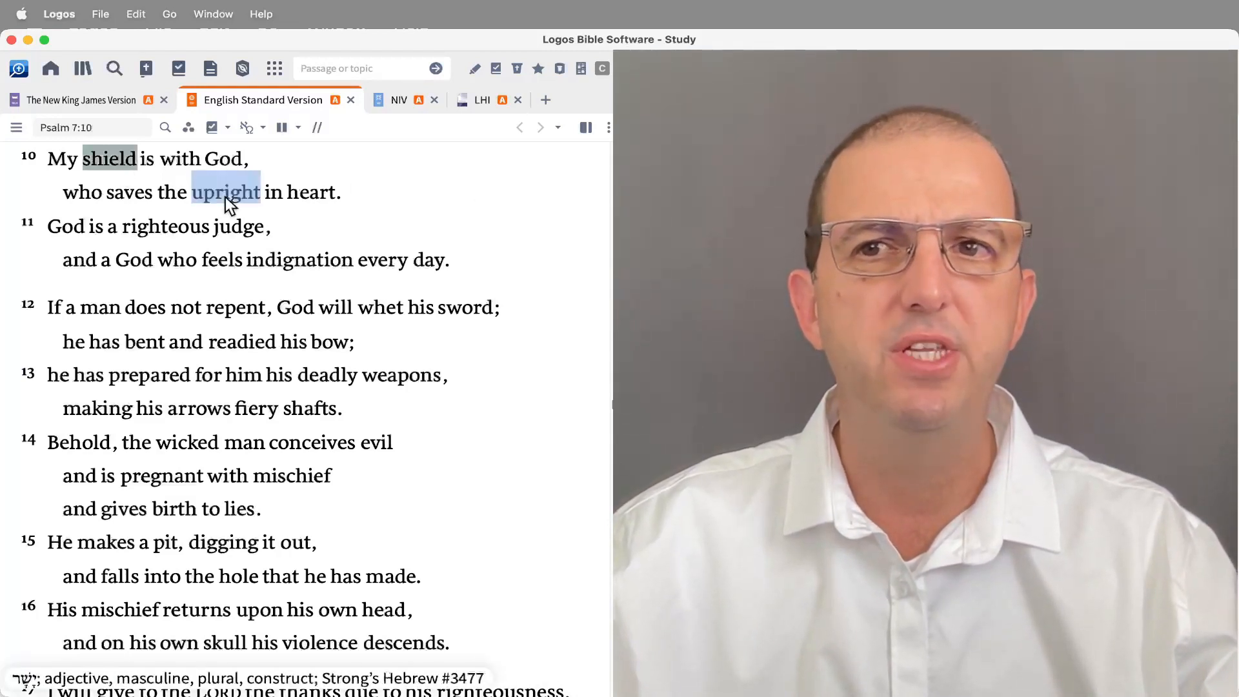
Step: Inspect 'upright' and 'saves' in verse 10, then advance the reading to Psalm 7:12
click(133, 191)
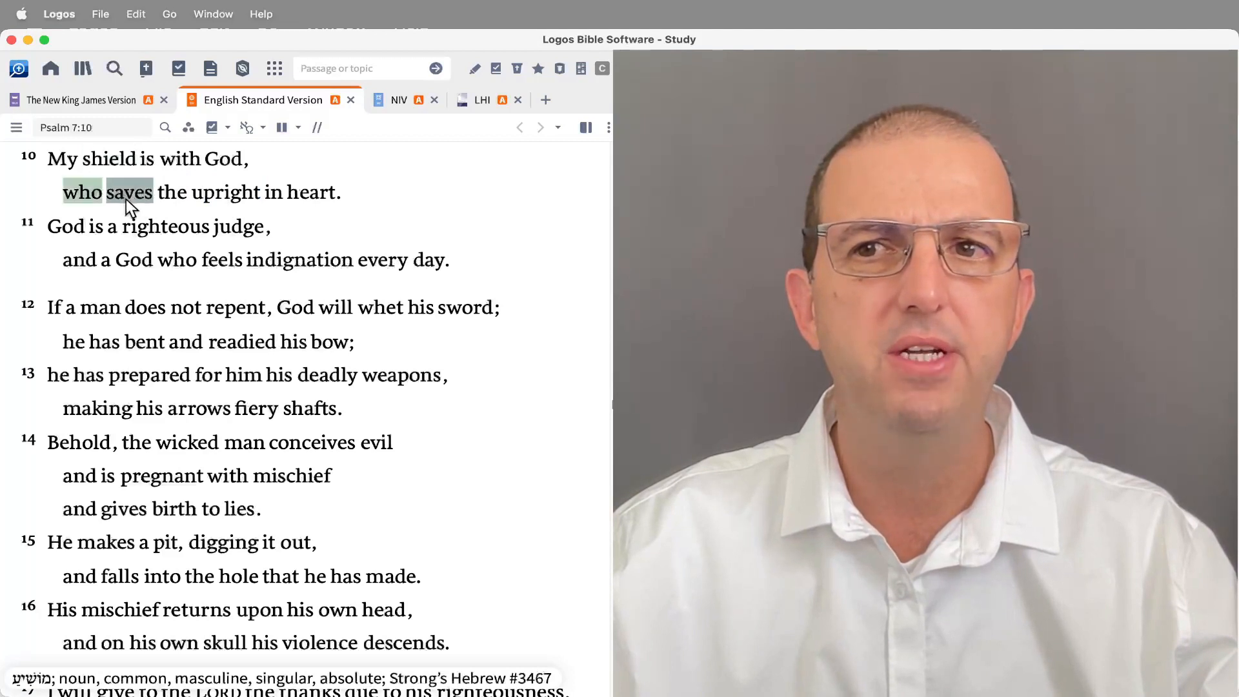
click(165, 226)
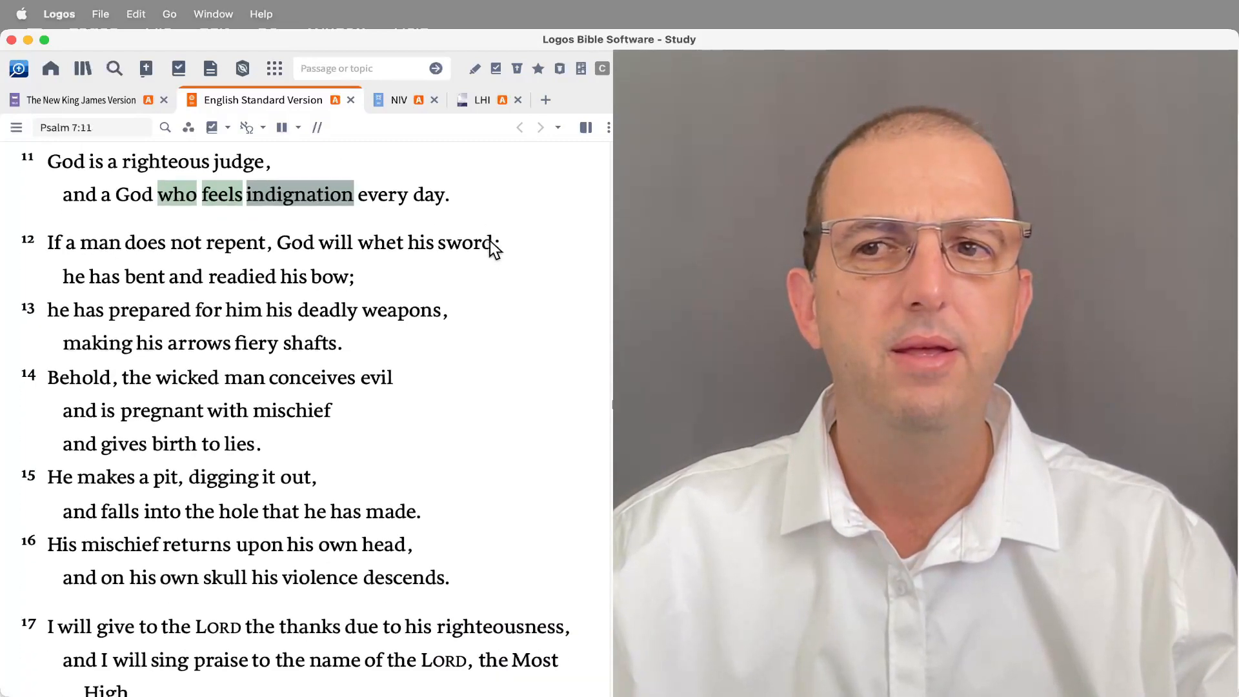
scroll(down, 3)
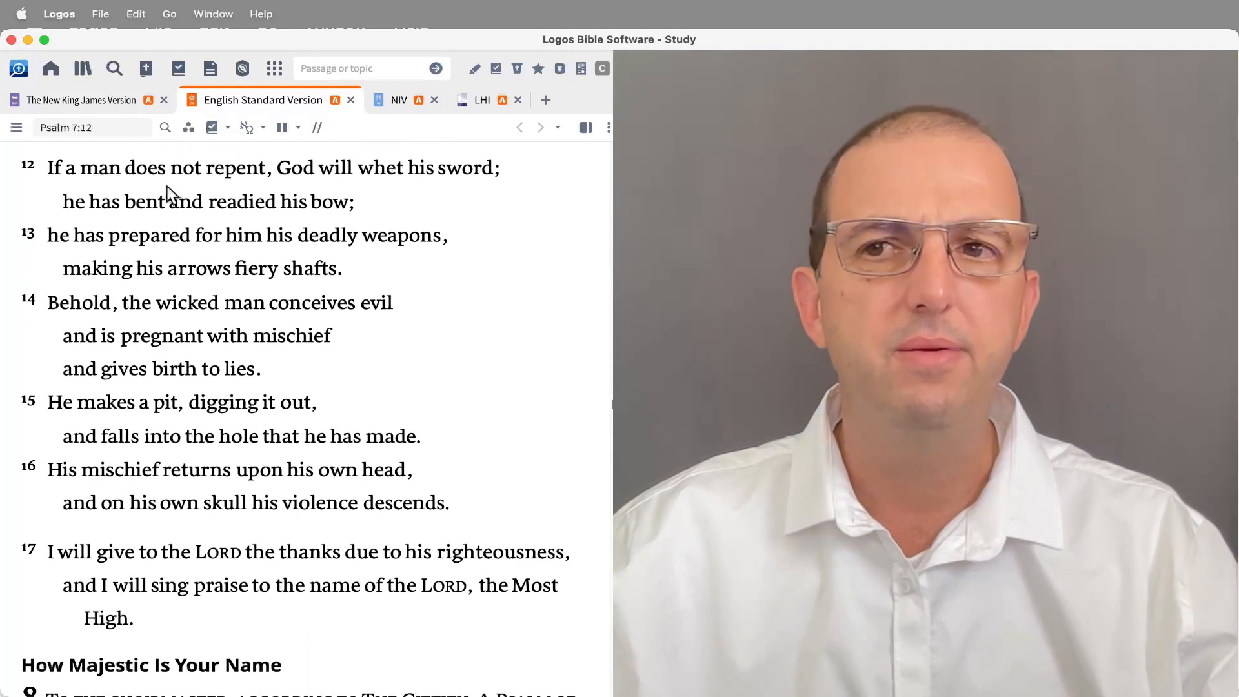
mouse_move(69, 186)
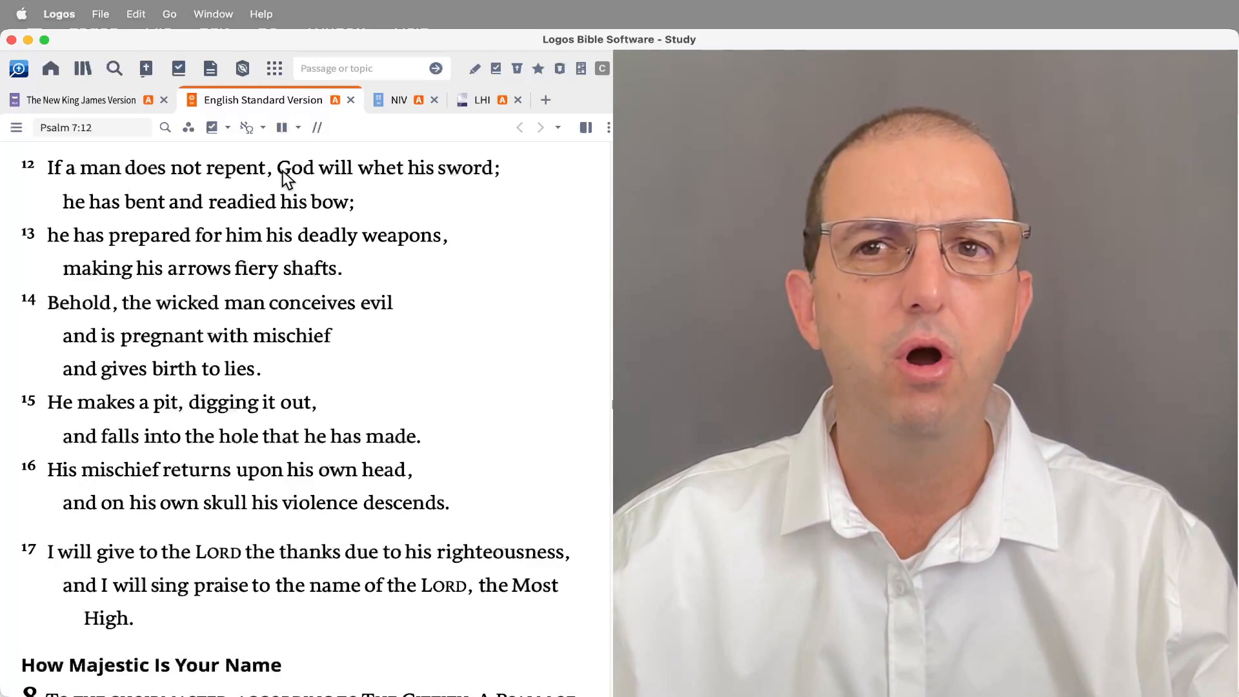
Step: Mark the phrase 'God will whet his sword' in Psalm 7:12
drag(277, 166, 496, 167)
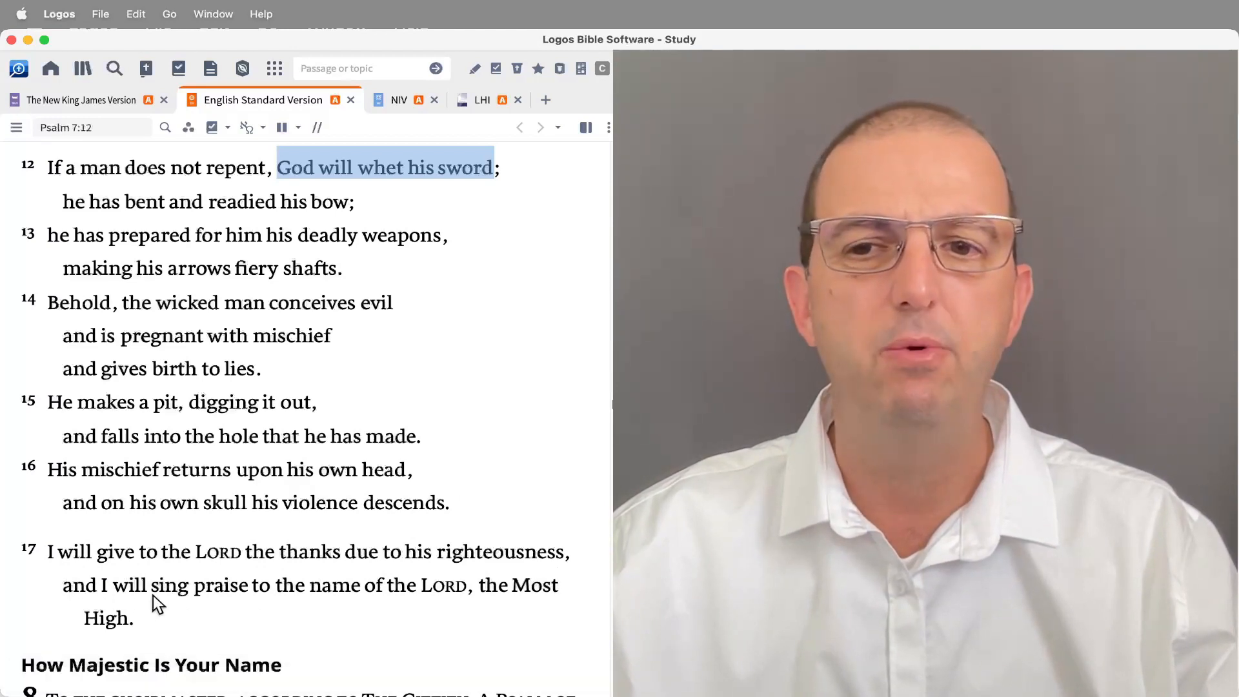
mouse_move(455, 609)
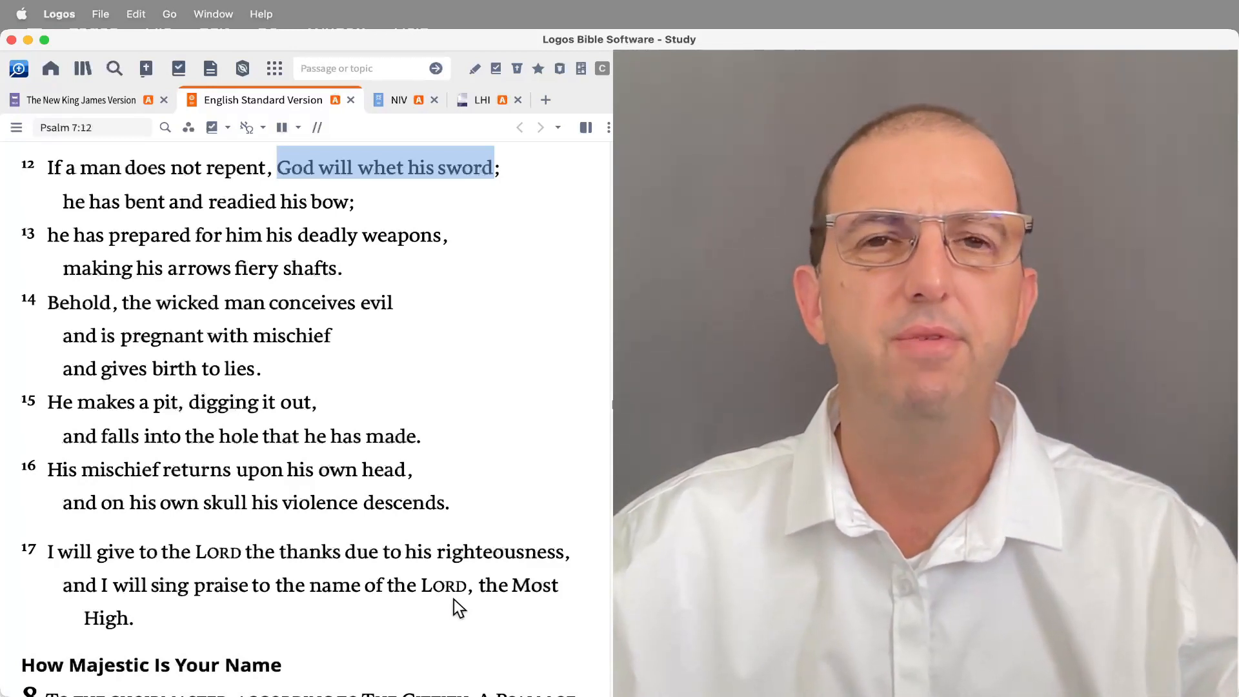
mouse_move(423, 573)
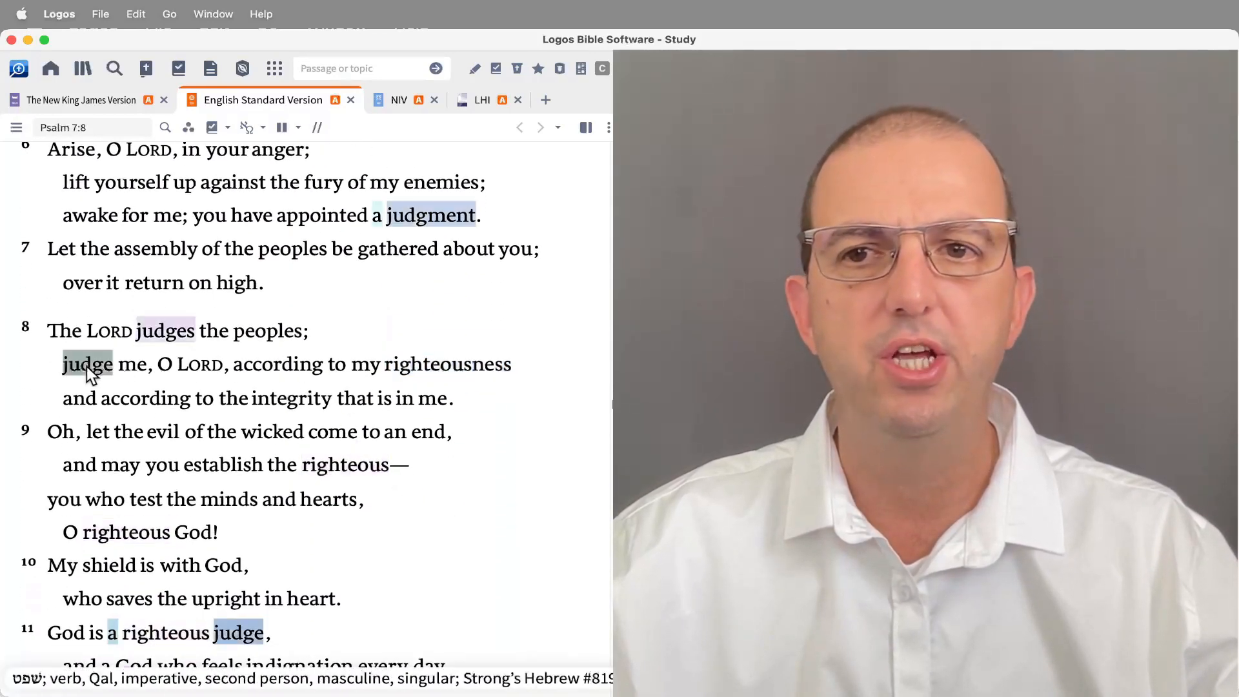
Step: Scroll the ESV Psalm 7 reading back so verse 3 is in view
scroll(down, 3)
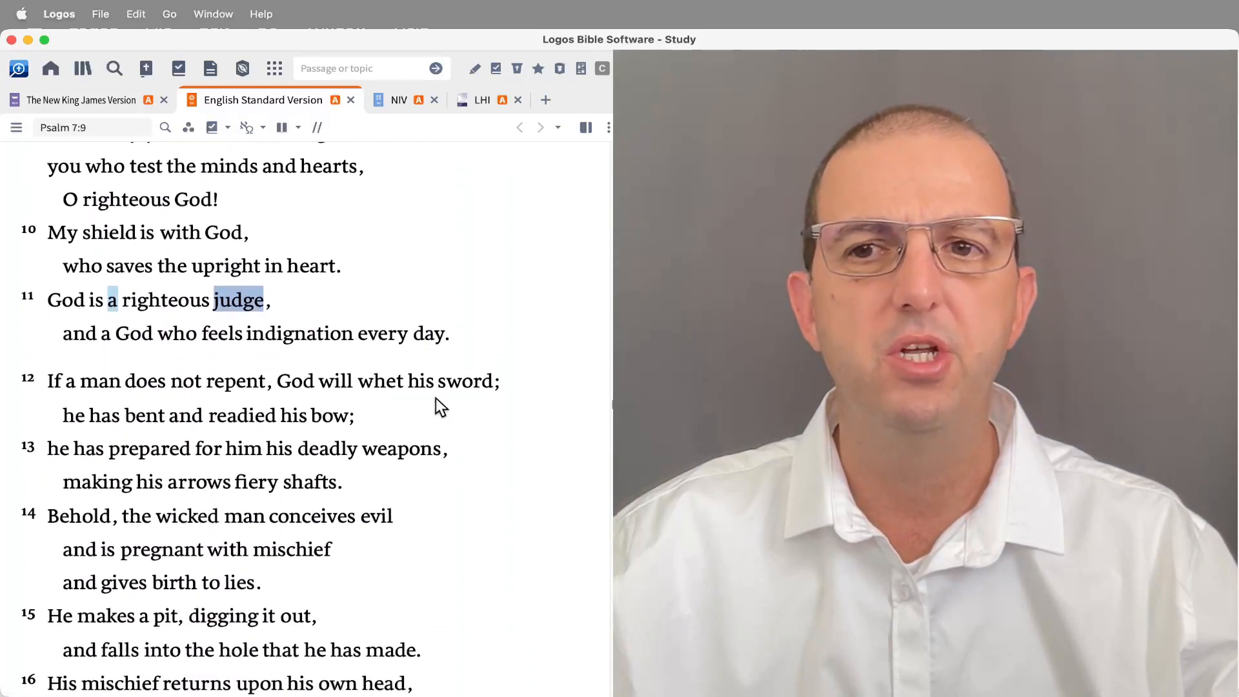
scroll(down, 3)
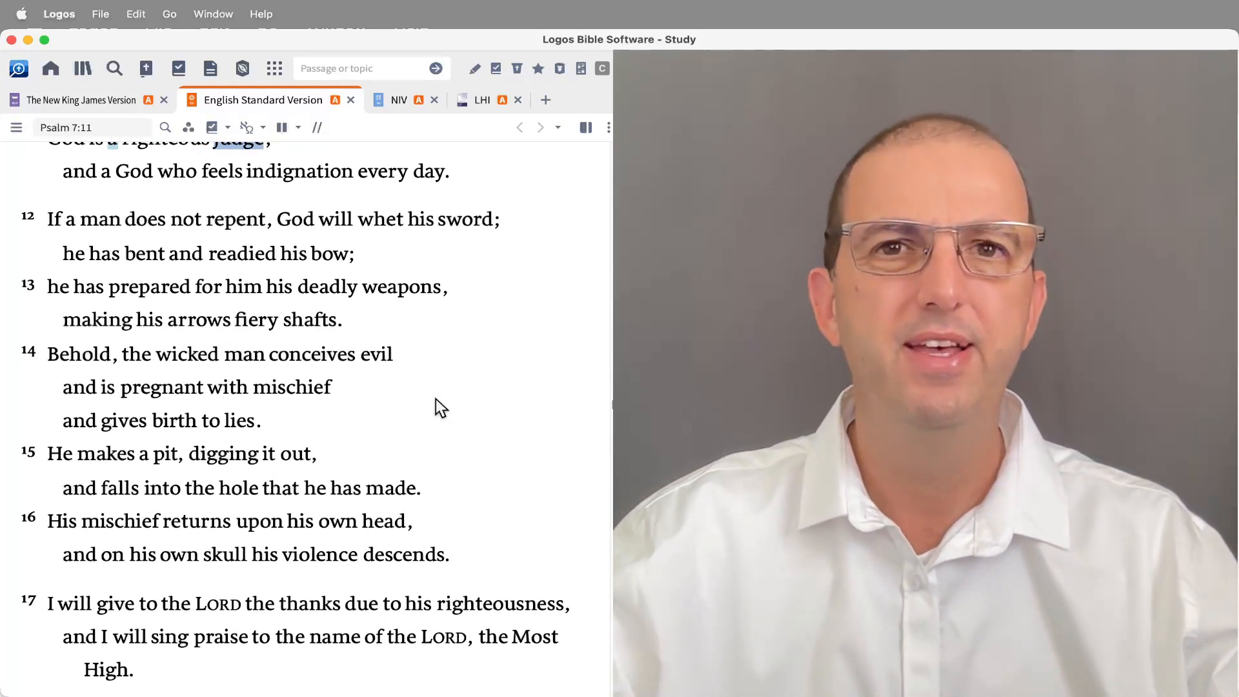
mouse_move(486, 344)
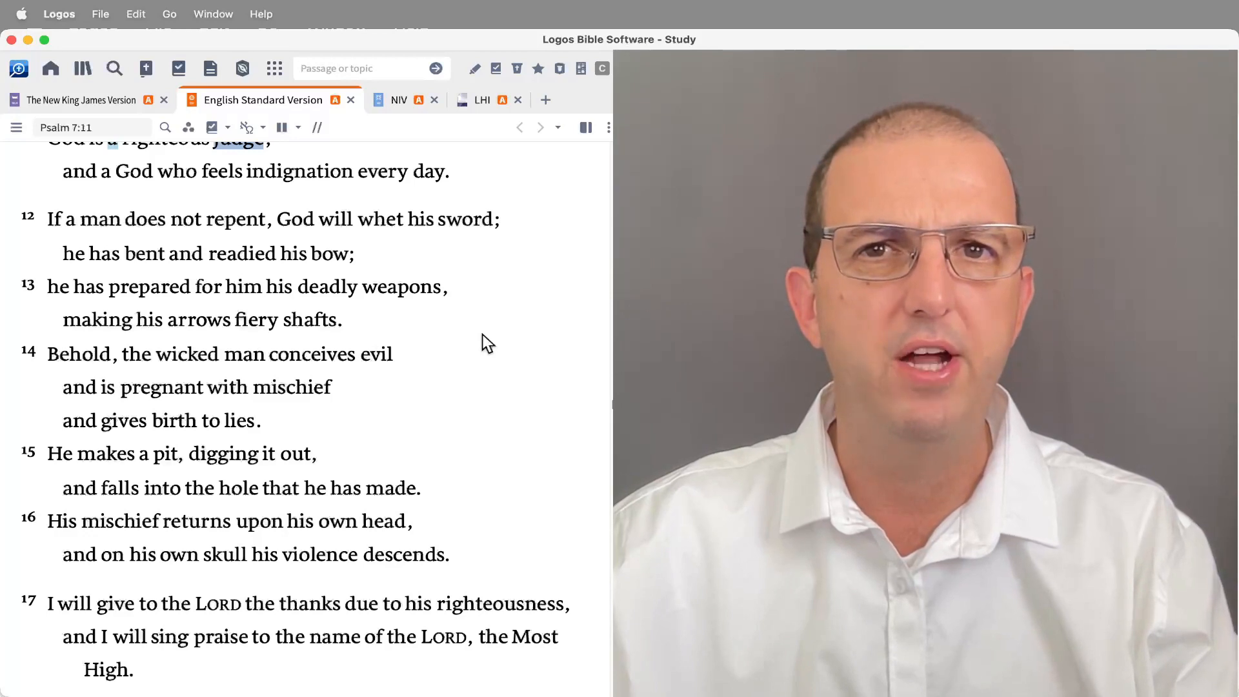
scroll(down, 3)
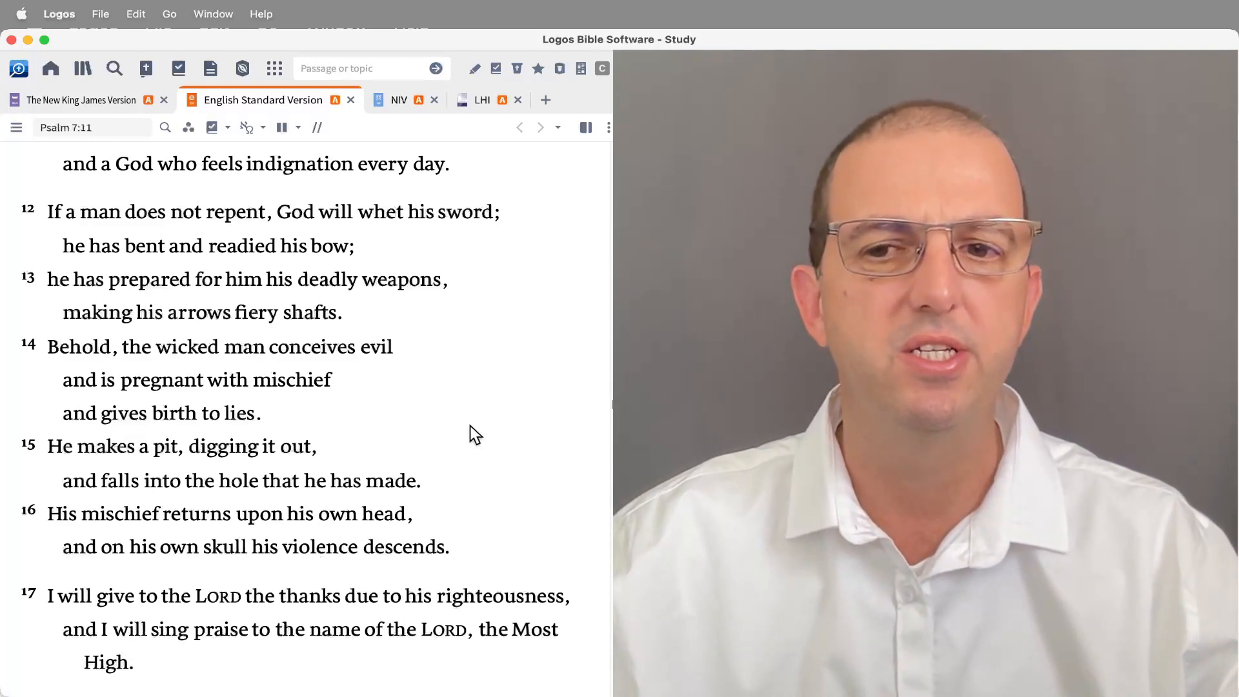
mouse_move(504, 376)
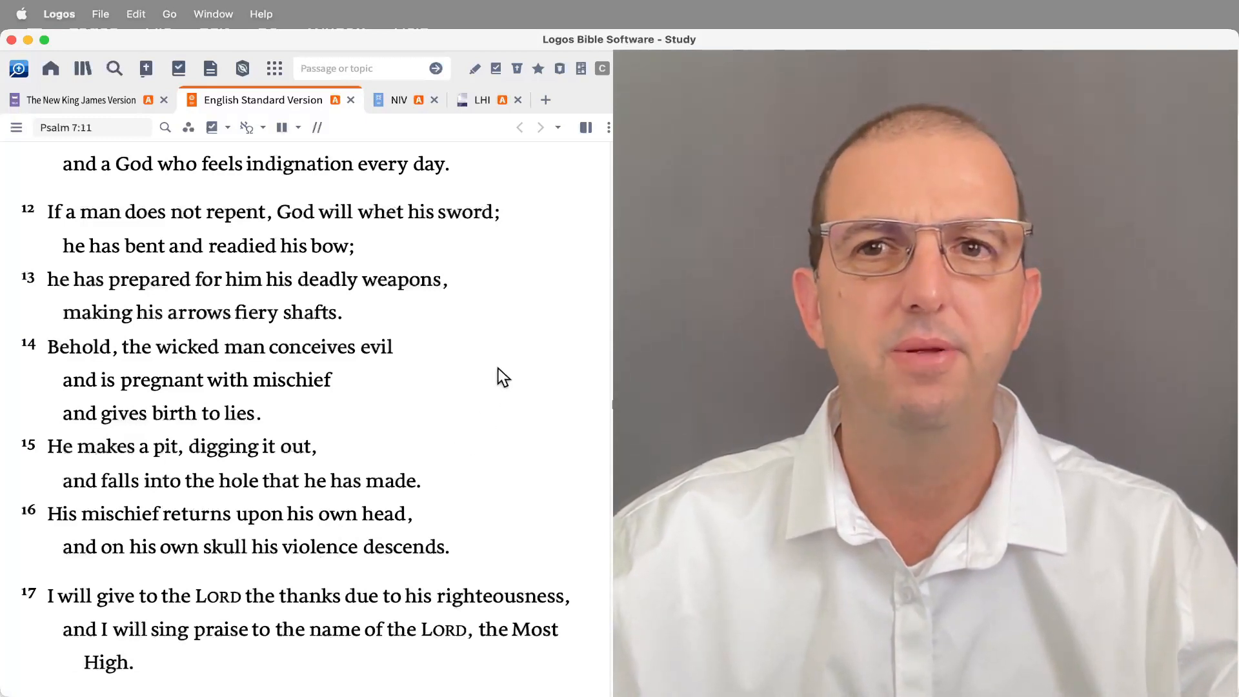
scroll(down, 3)
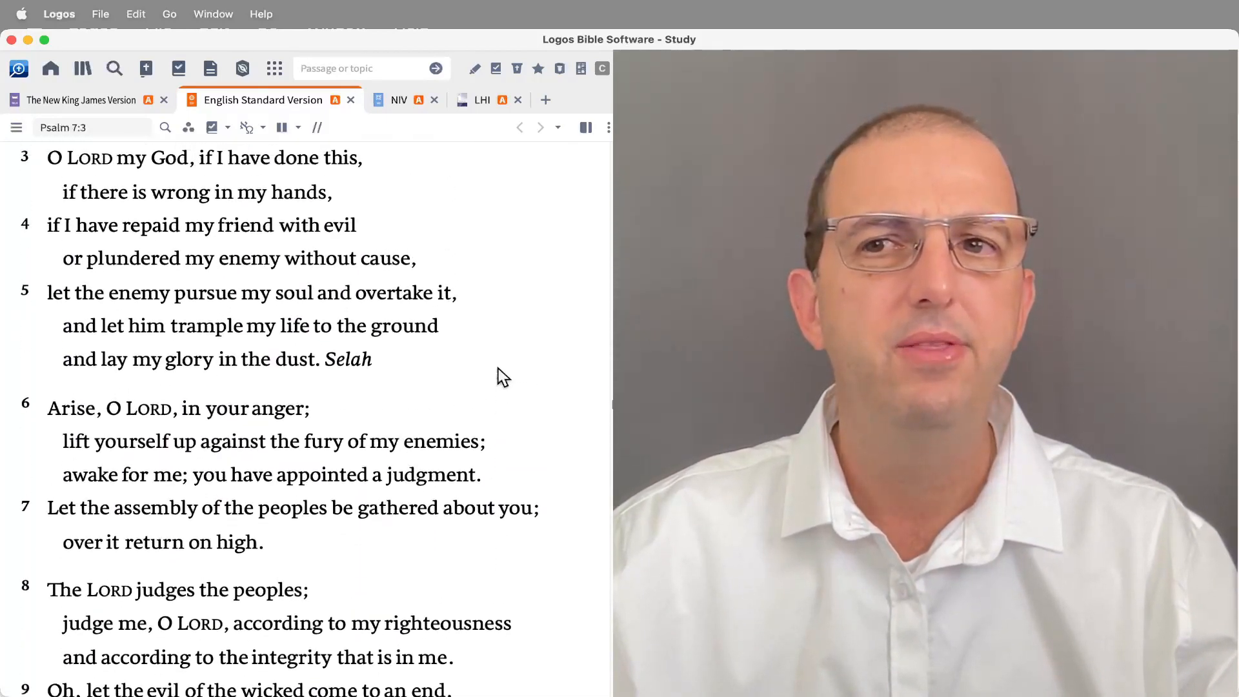
scroll(down, 3)
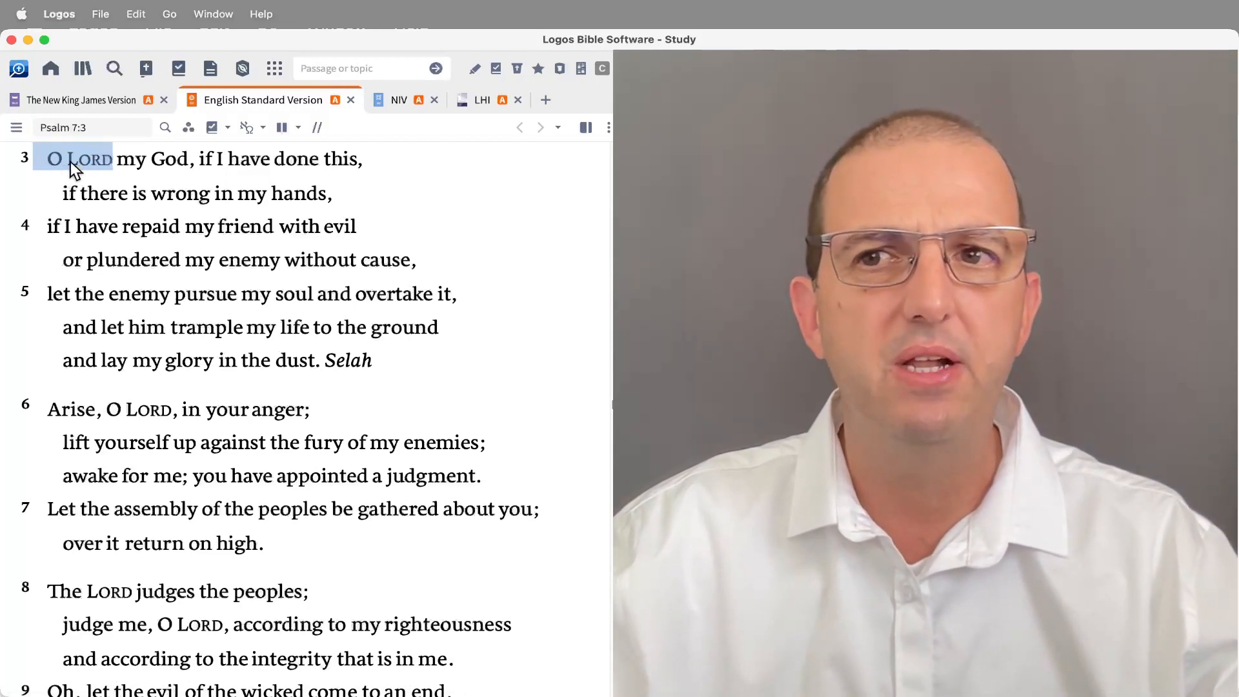
drag(71, 159, 364, 159)
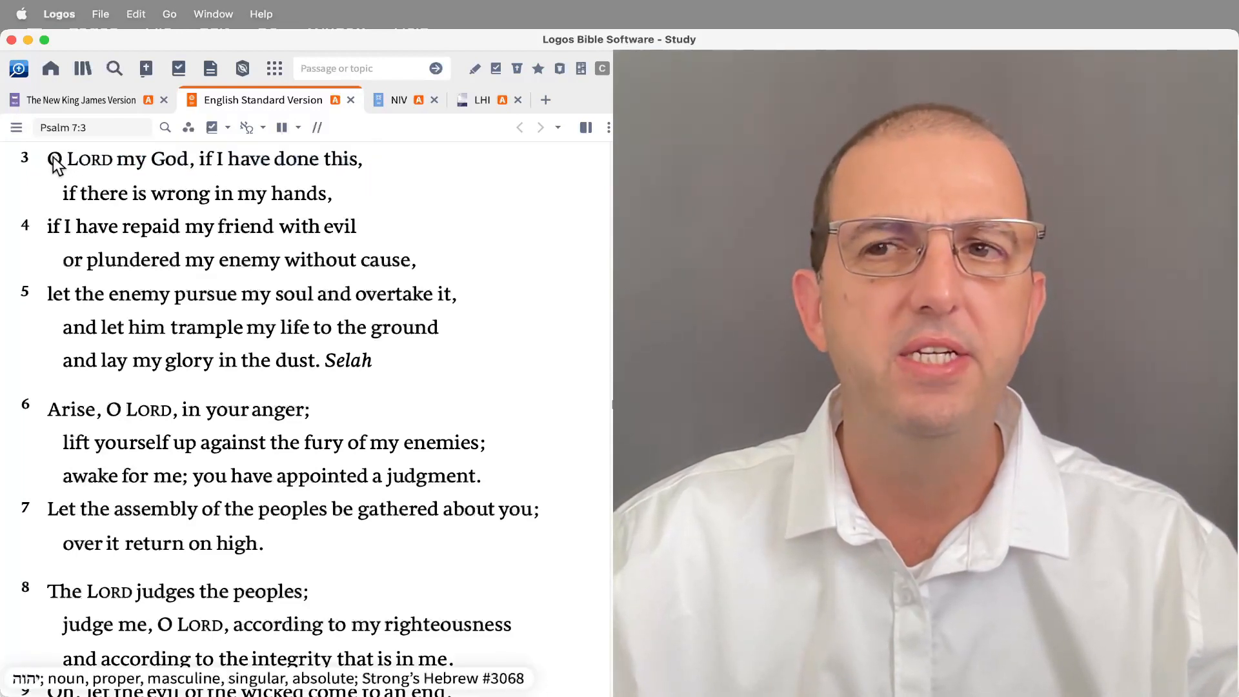
drag(49, 158, 336, 192)
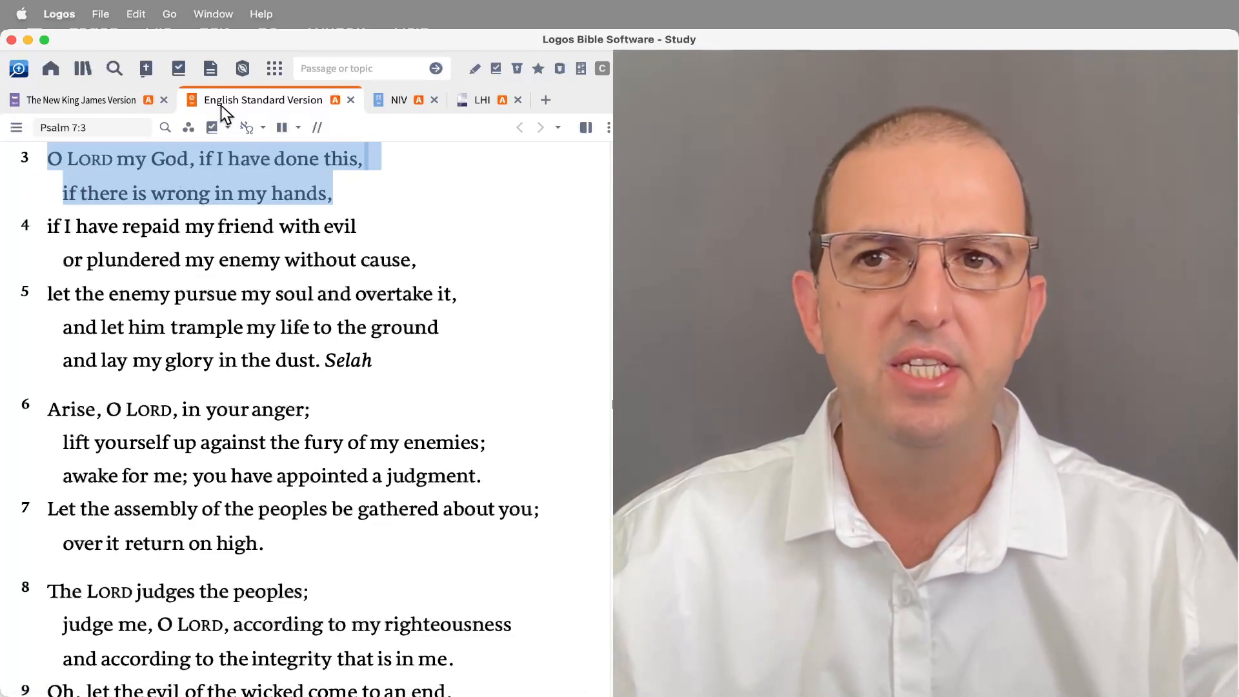
click(88, 158)
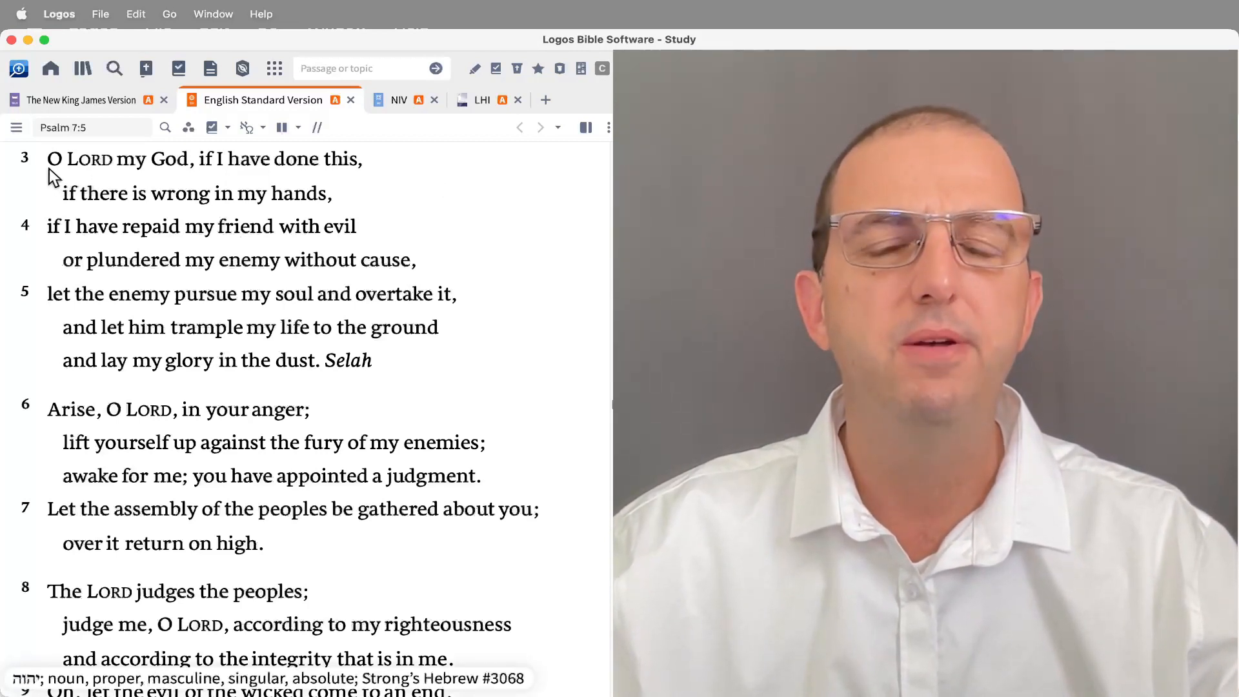
drag(47, 159, 360, 159)
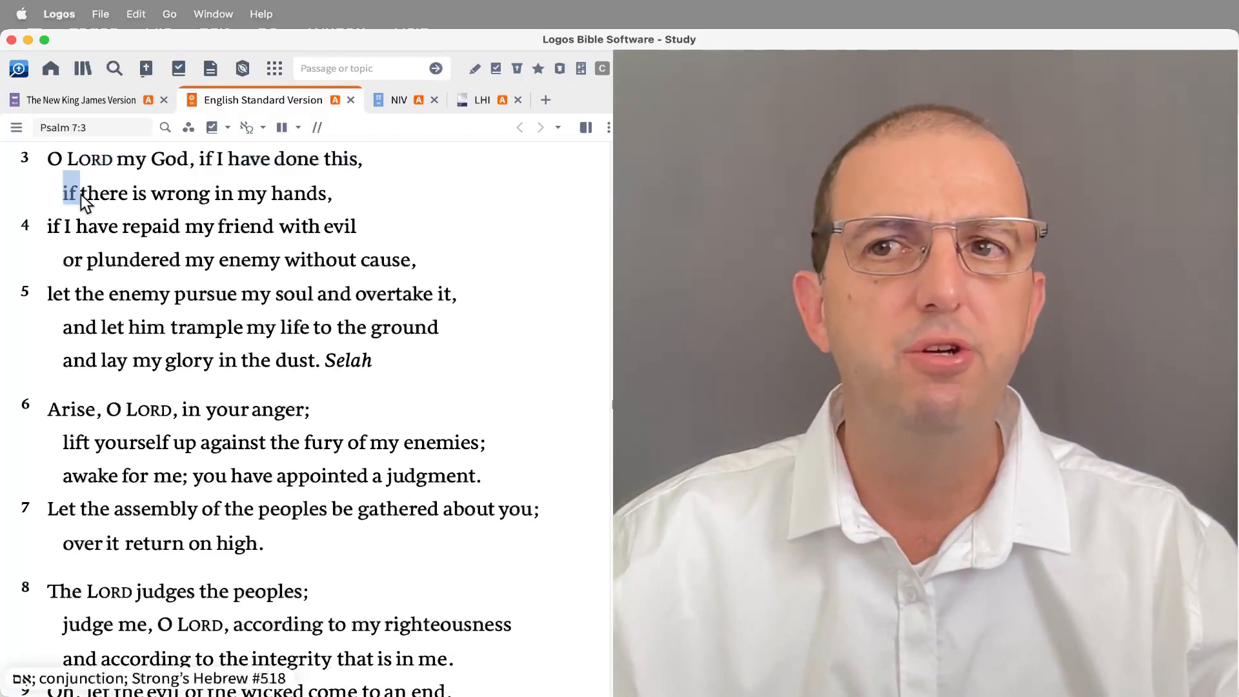
drag(71, 193, 332, 193)
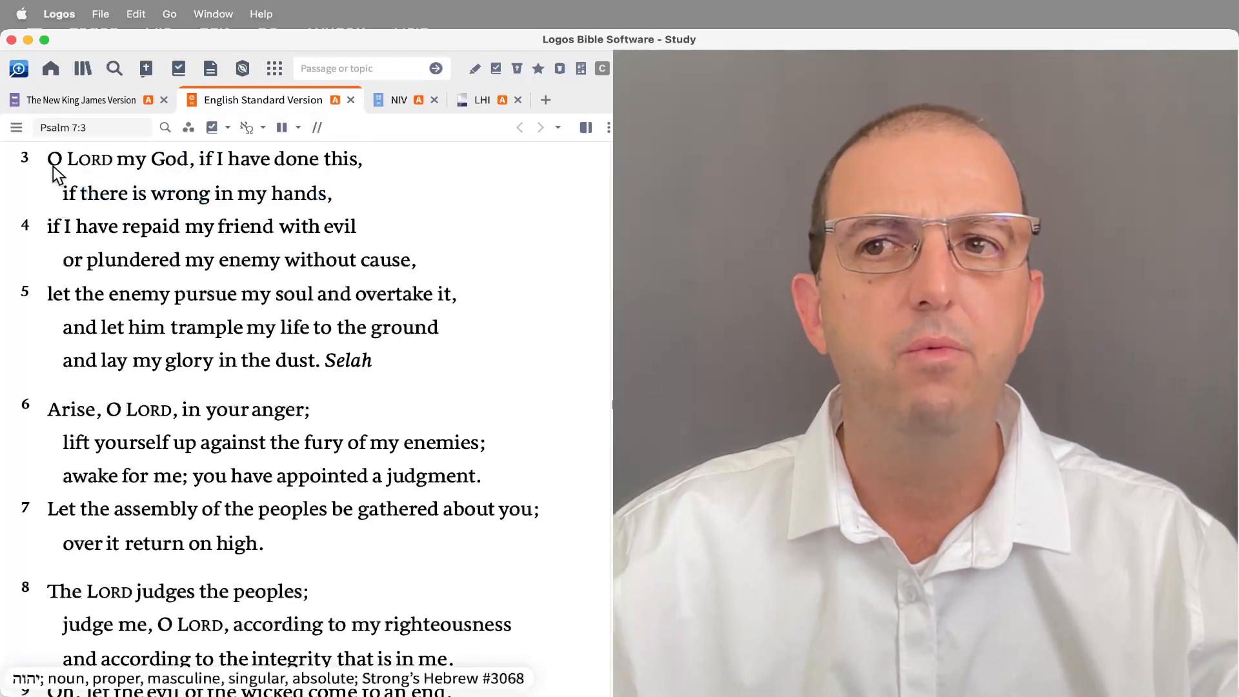
mouse_move(75, 201)
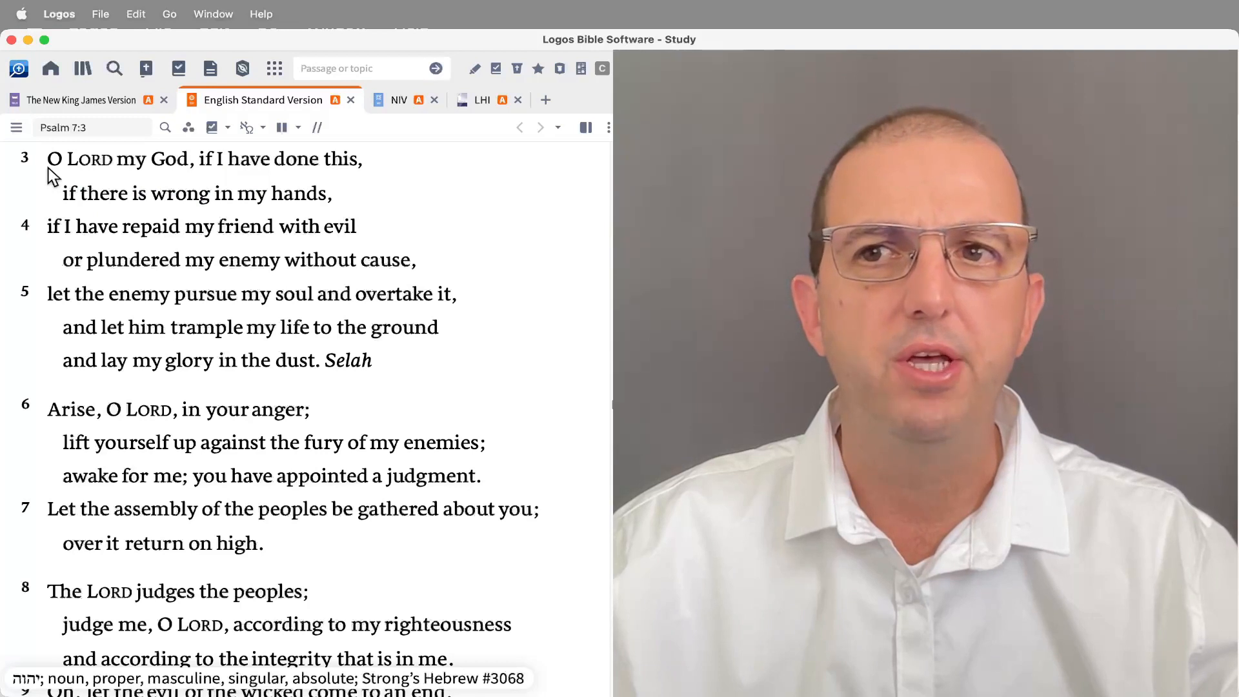
drag(47, 159, 332, 193)
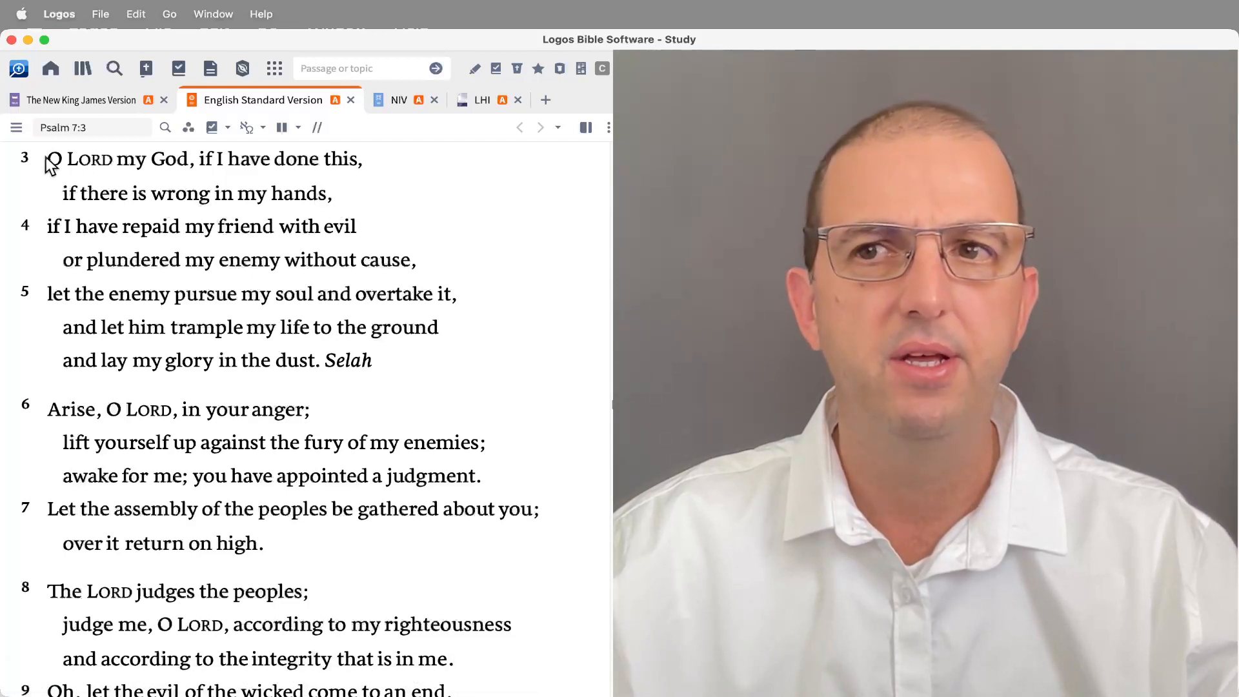
drag(49, 159, 332, 193)
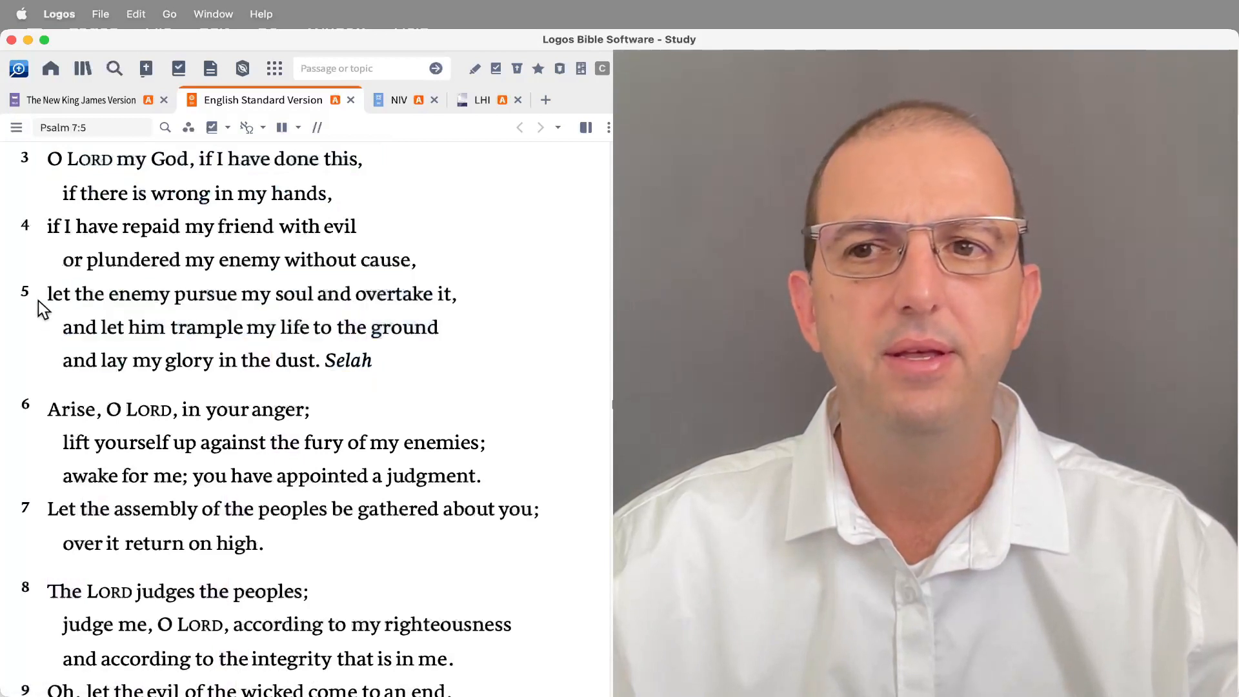
drag(47, 293, 372, 360)
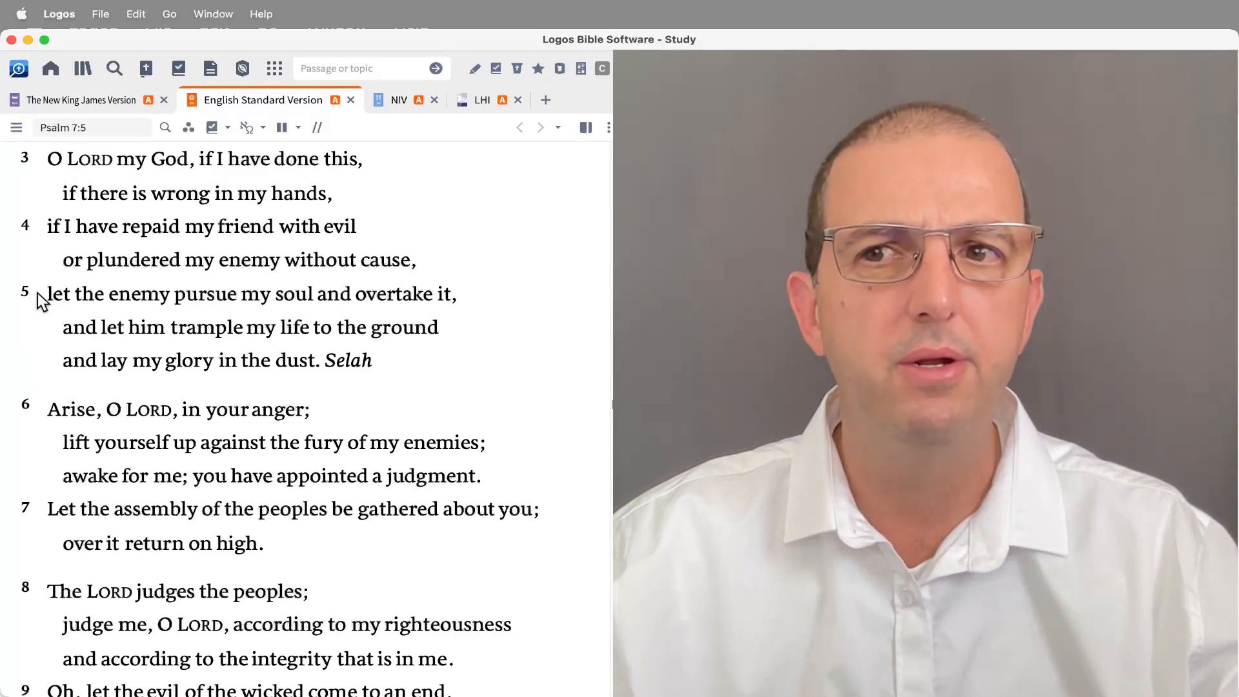
mouse_move(67, 371)
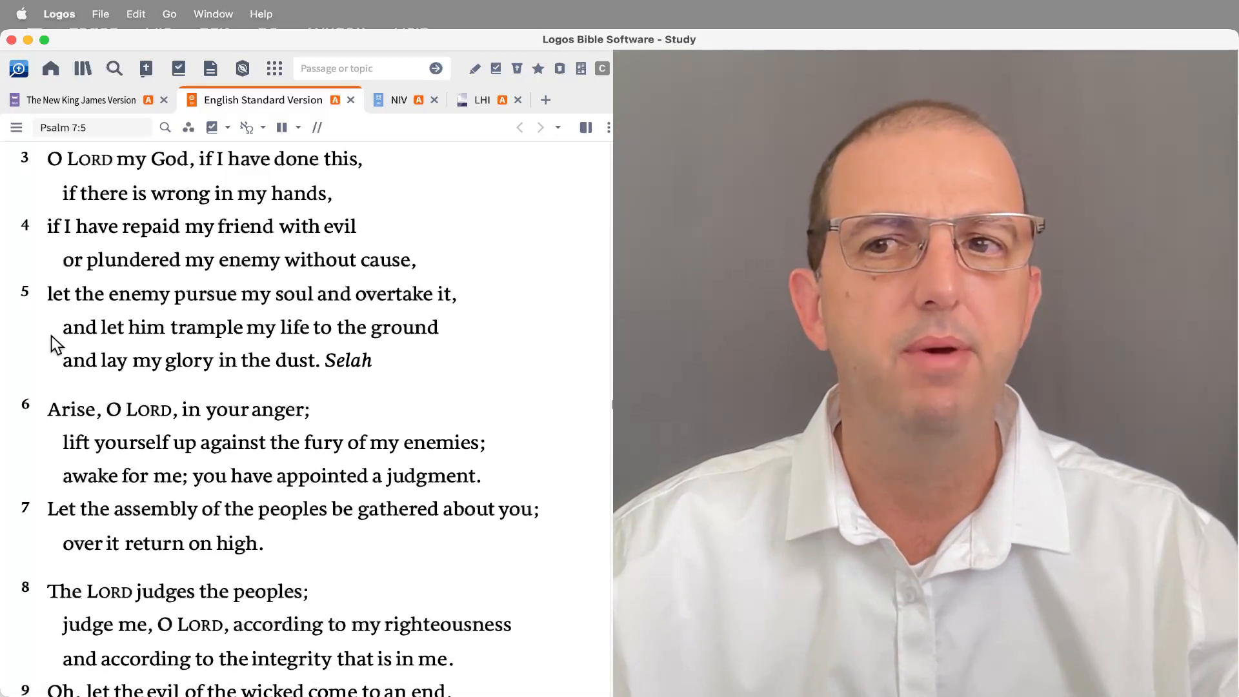
Step: Select the second line of Psalm 7:5 to show 'and' as a conjunction
drag(47, 293, 372, 360)
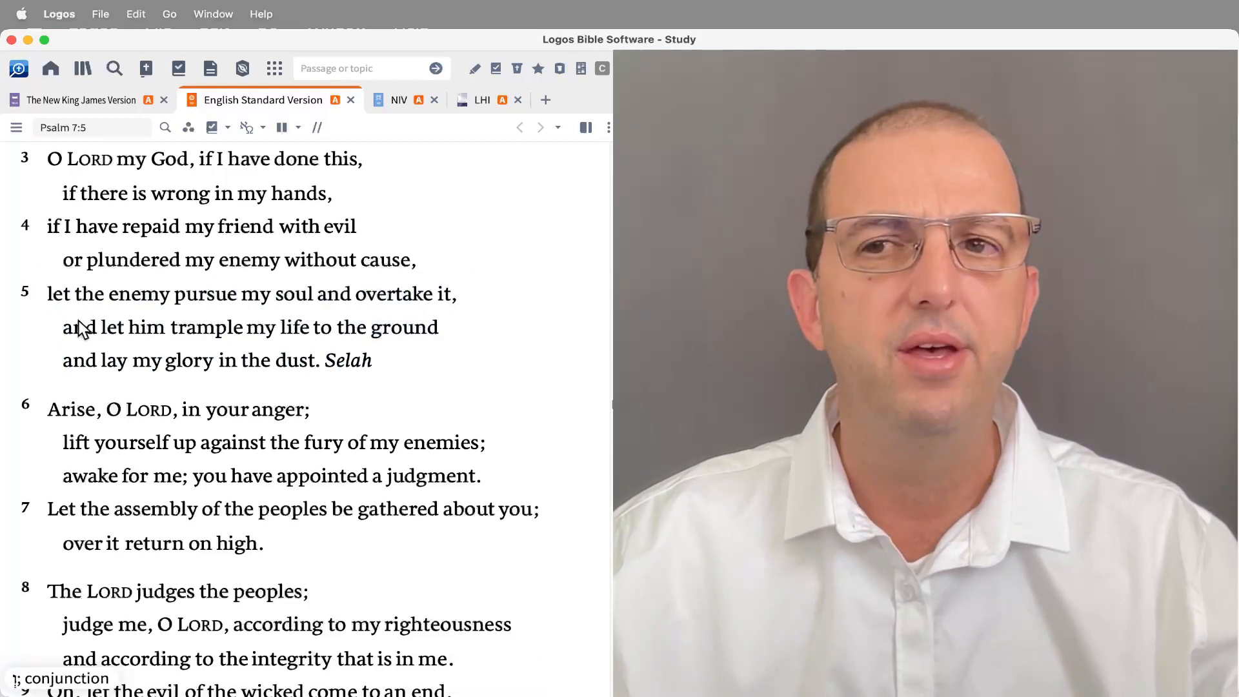
mouse_move(84, 372)
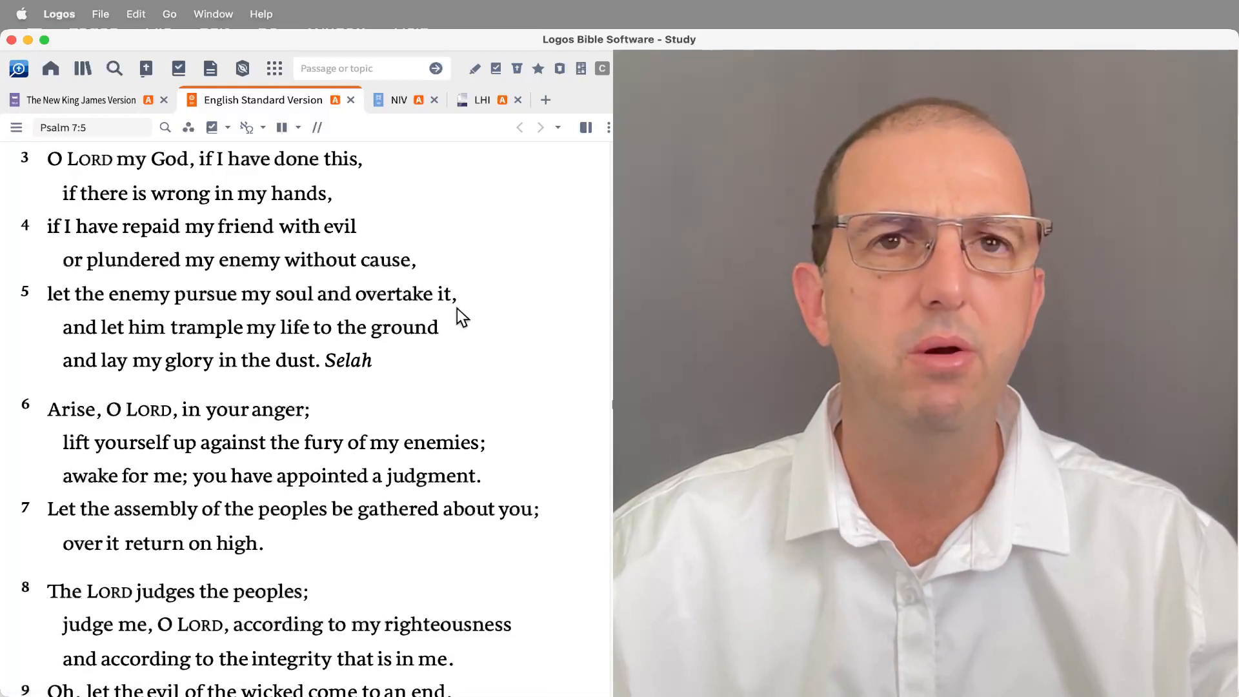
mouse_move(79, 333)
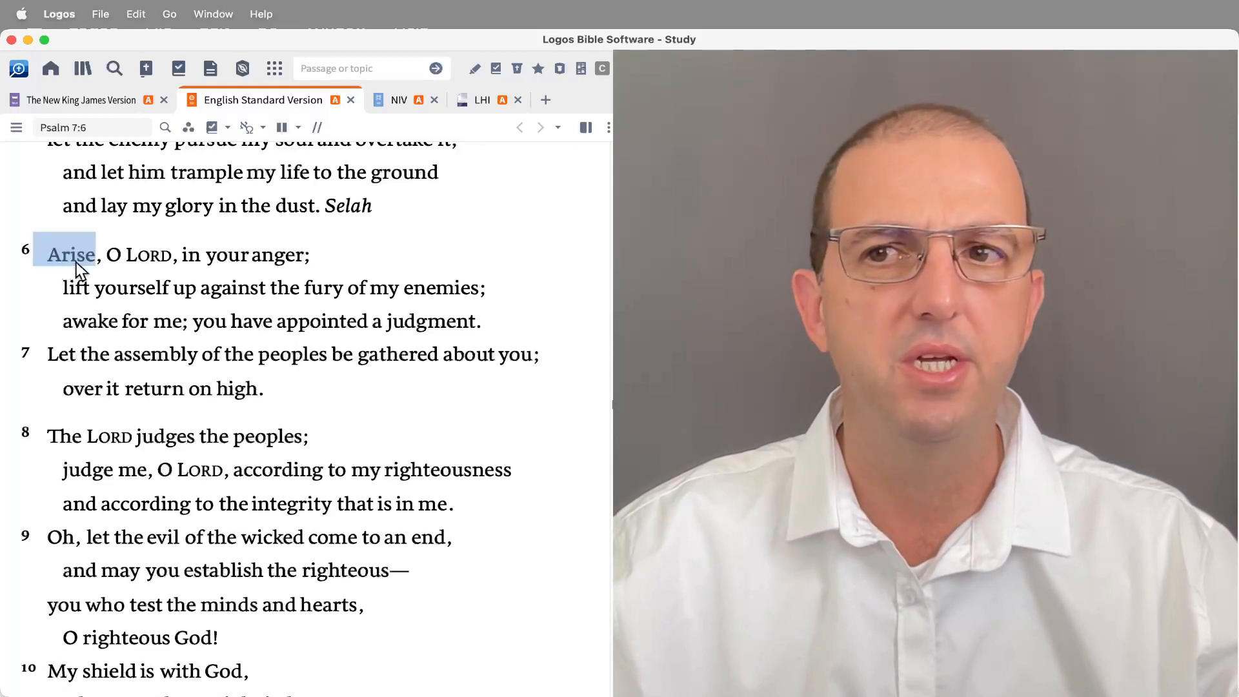
Step: Highlight 'Arise' opening verse 6, then show Psalm 7 in the NIV
drag(47, 255, 479, 321)
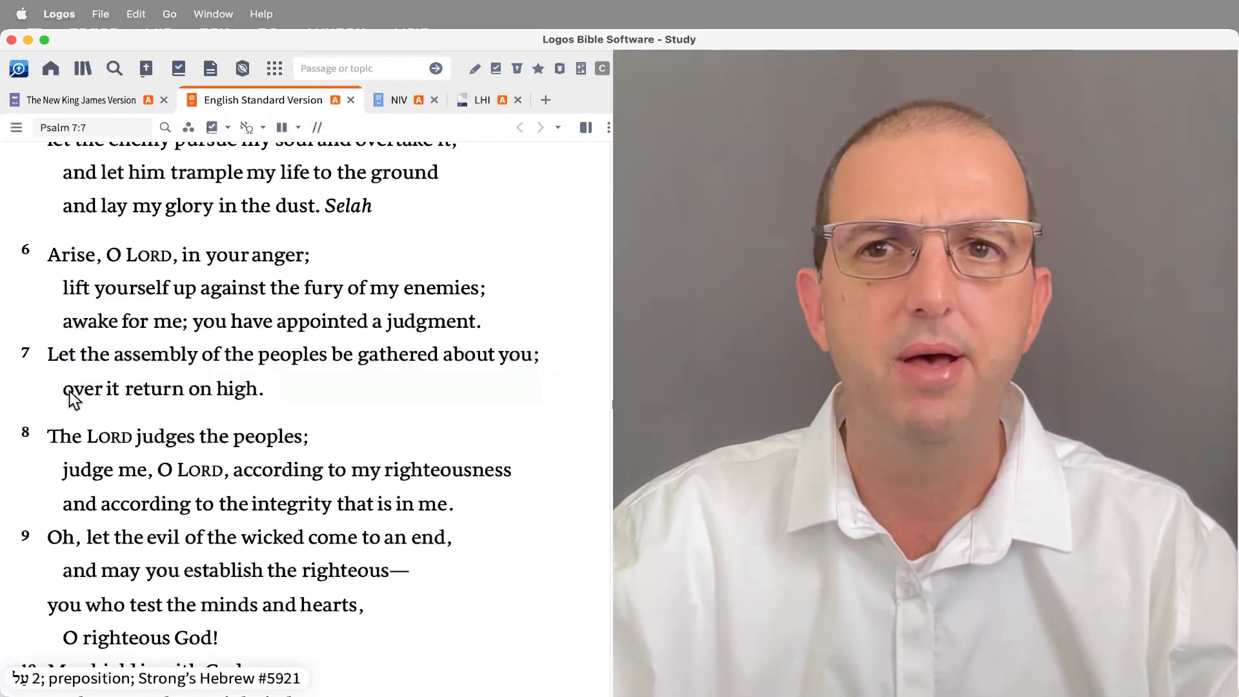
click(398, 100)
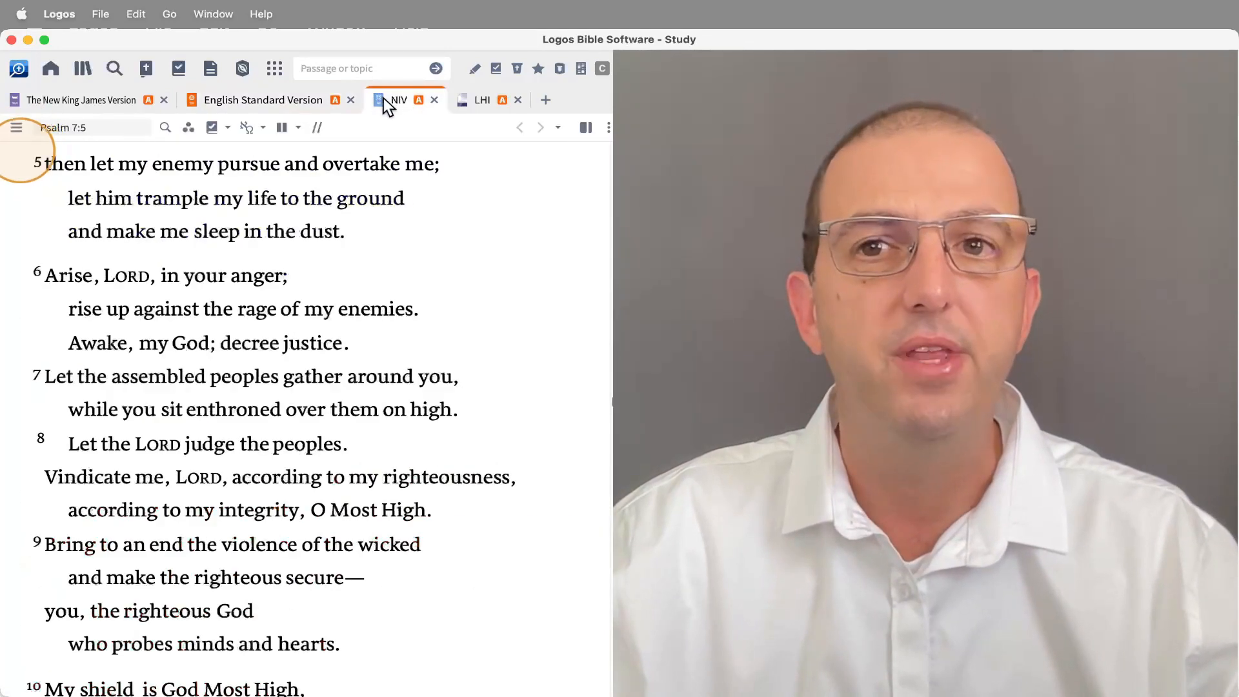
Step: Swap the NIV for the CSB, then the Lexham English Bible, and return to ESV
double_click(182, 164)
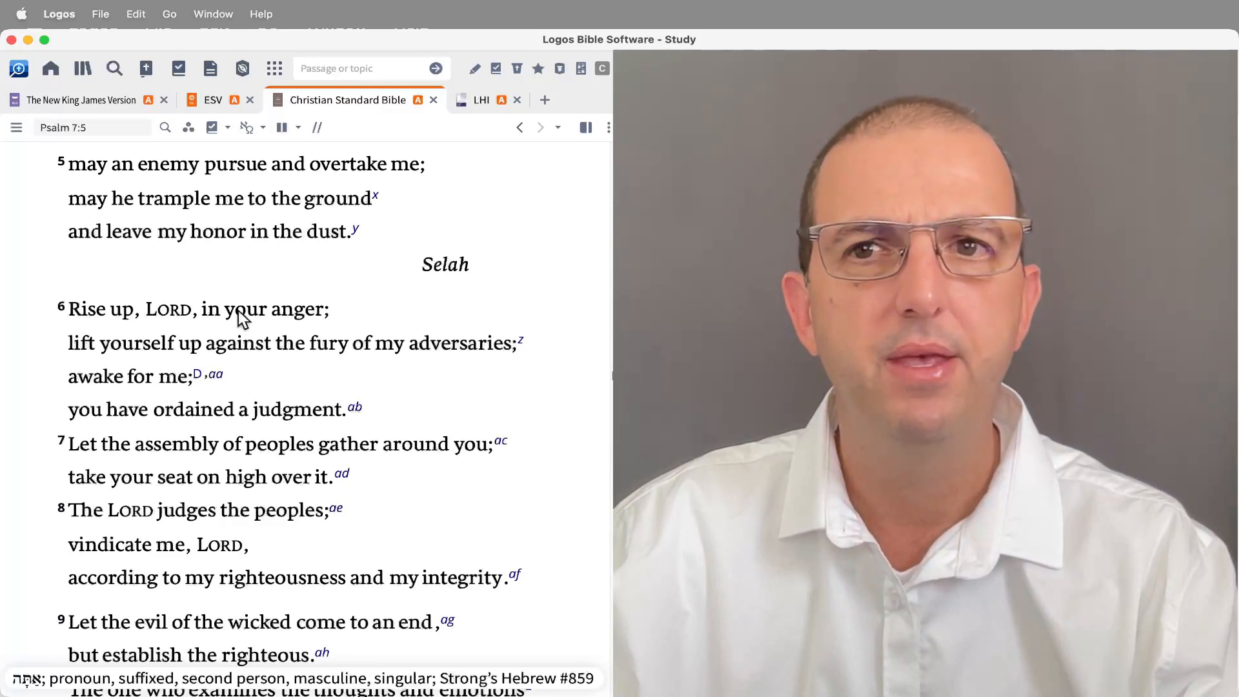
click(327, 100)
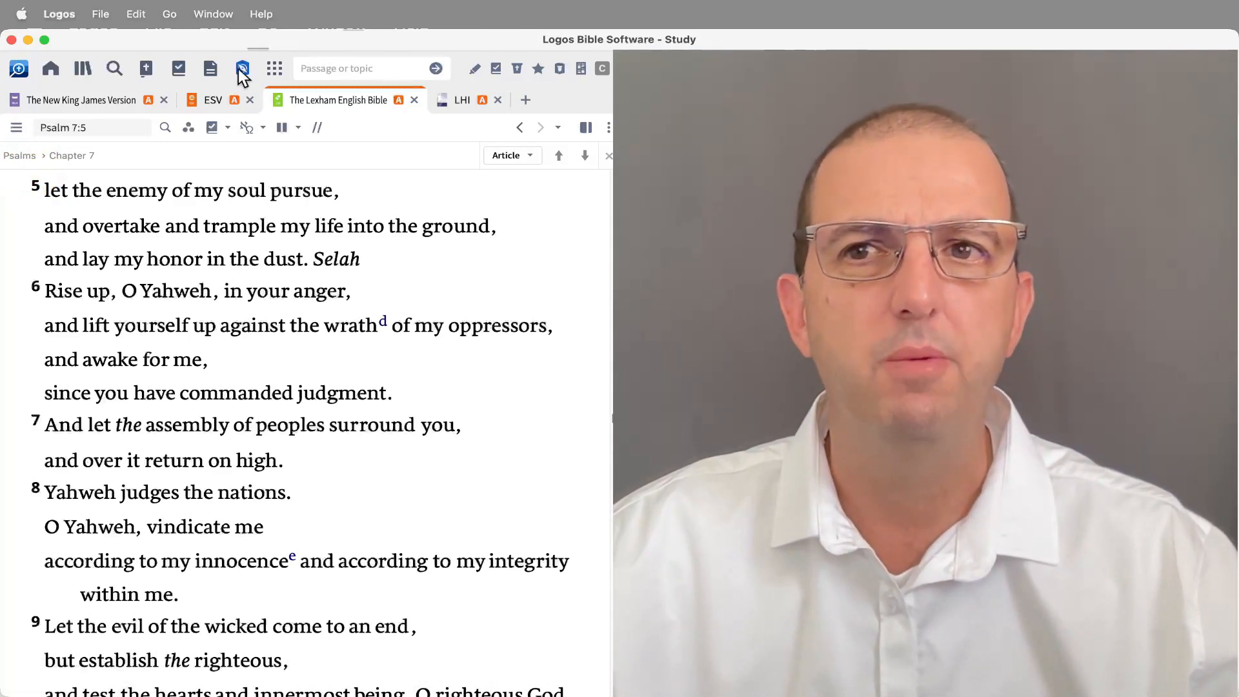
click(212, 101)
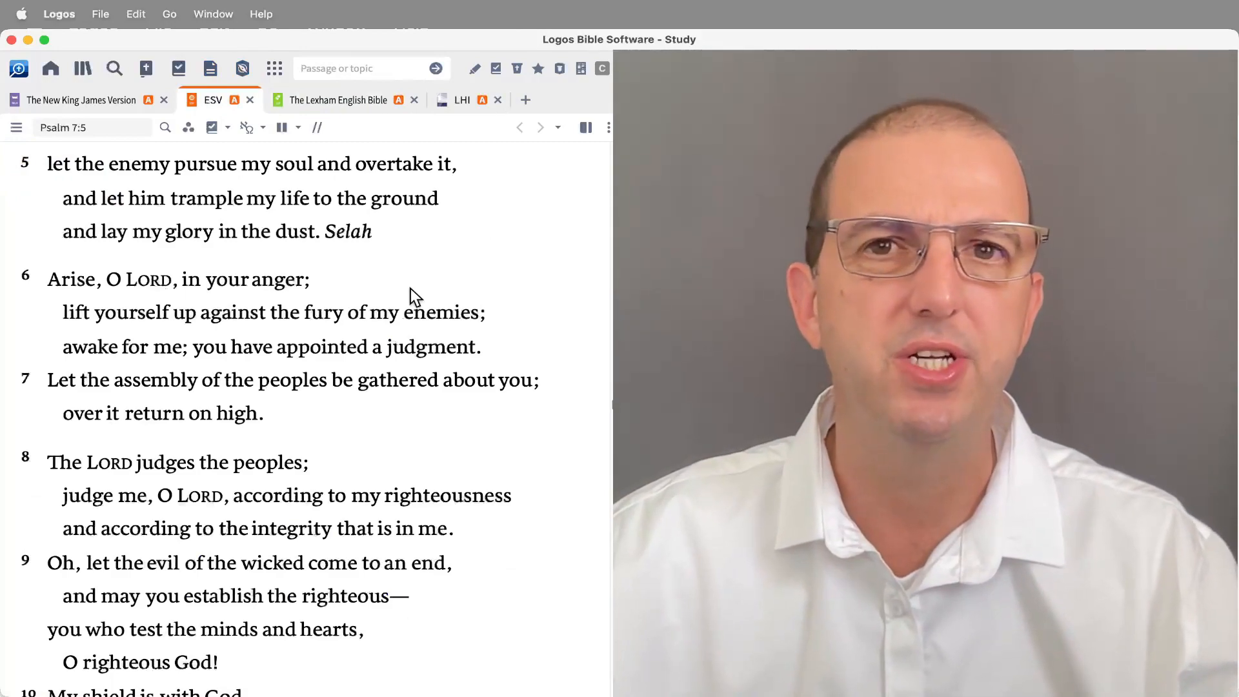